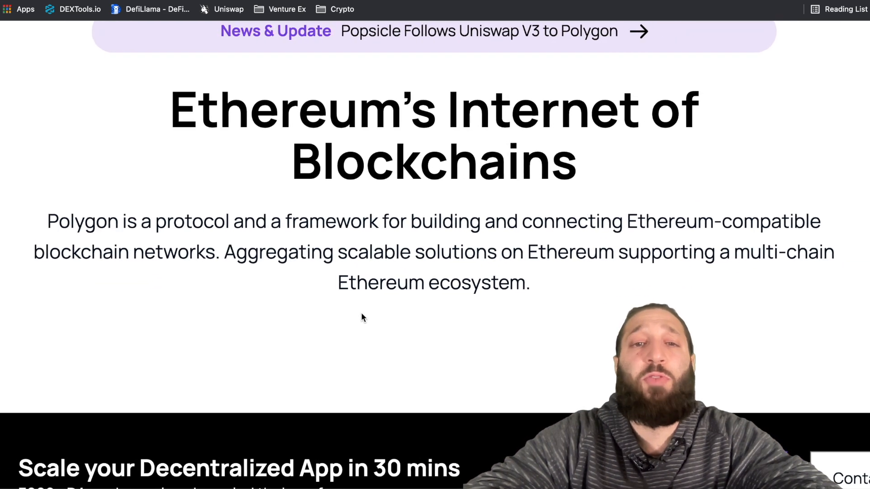
pyautogui.moveTo(392, 318)
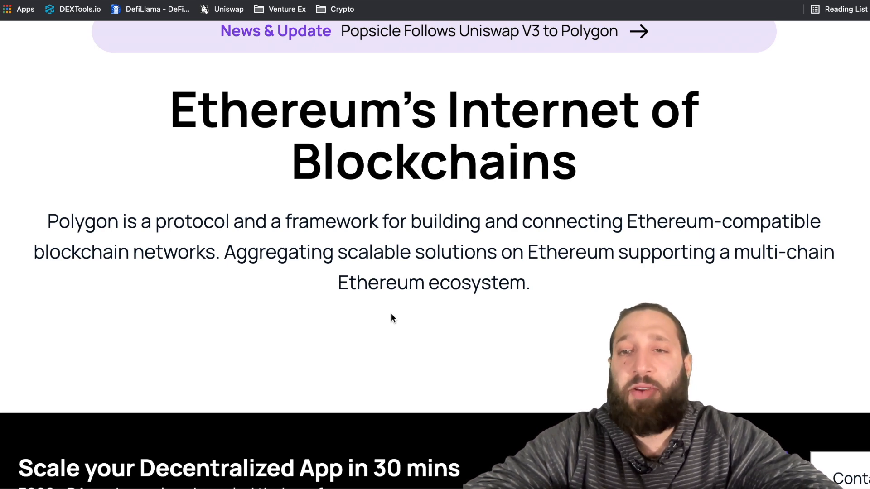
# Step: Search the Chainlist network list for "pol" to show the Polygon networks
pyautogui.scroll(3)
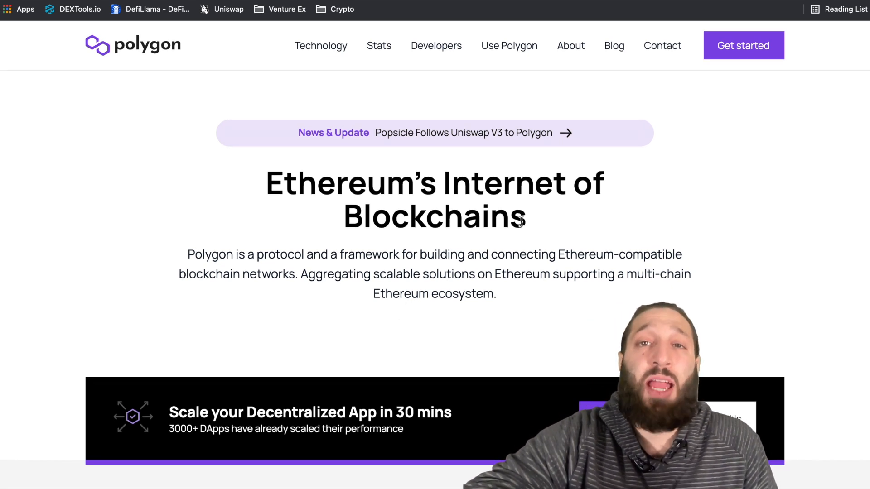
pyautogui.moveTo(566, 164)
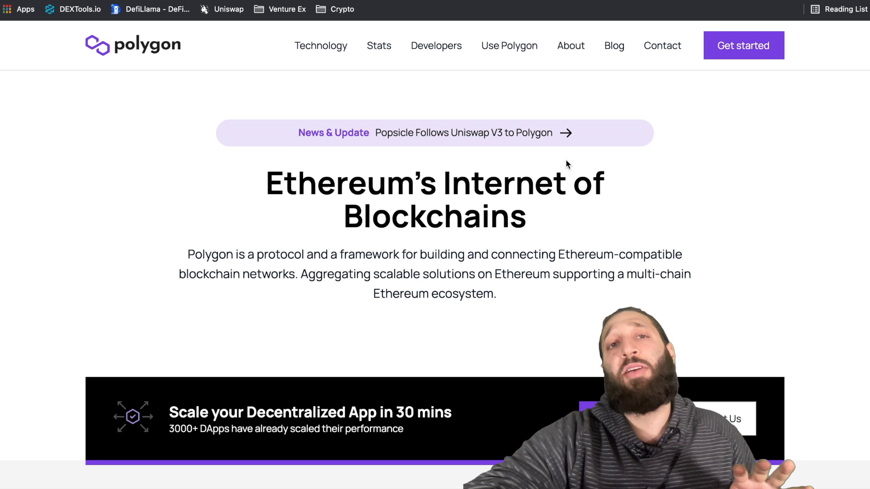
pyautogui.moveTo(382, 91)
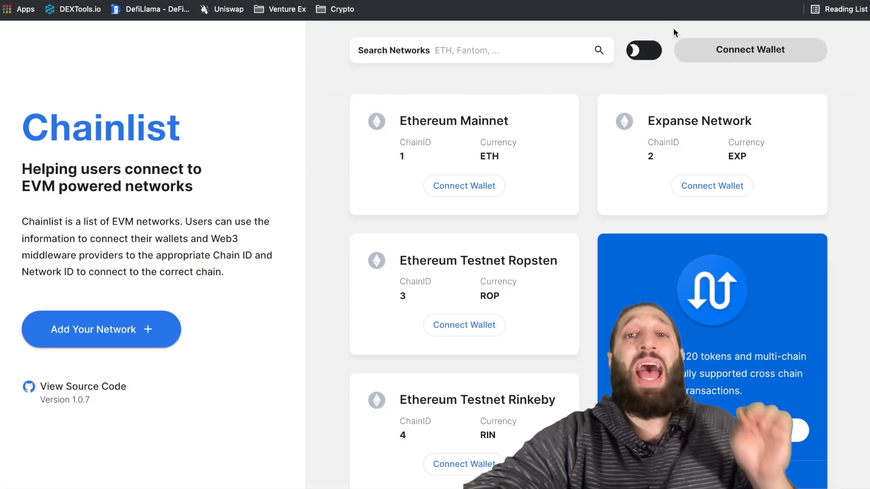
pyautogui.click(481, 49)
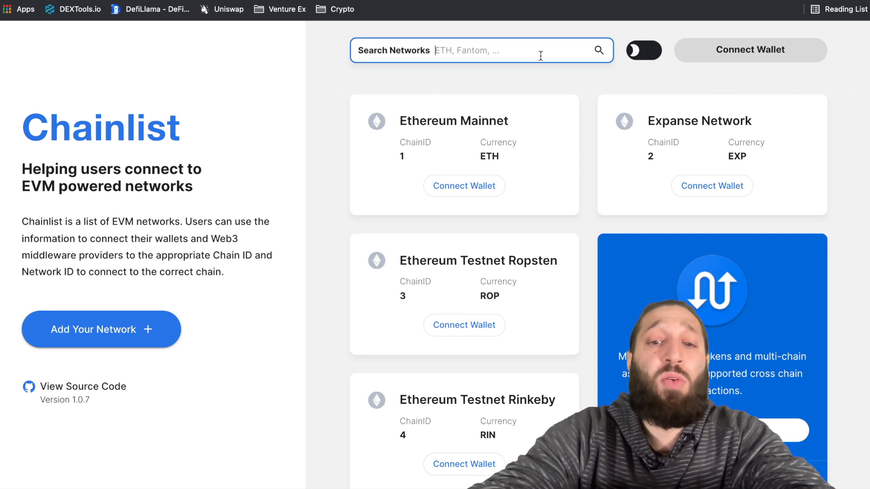
pyautogui.write('po')
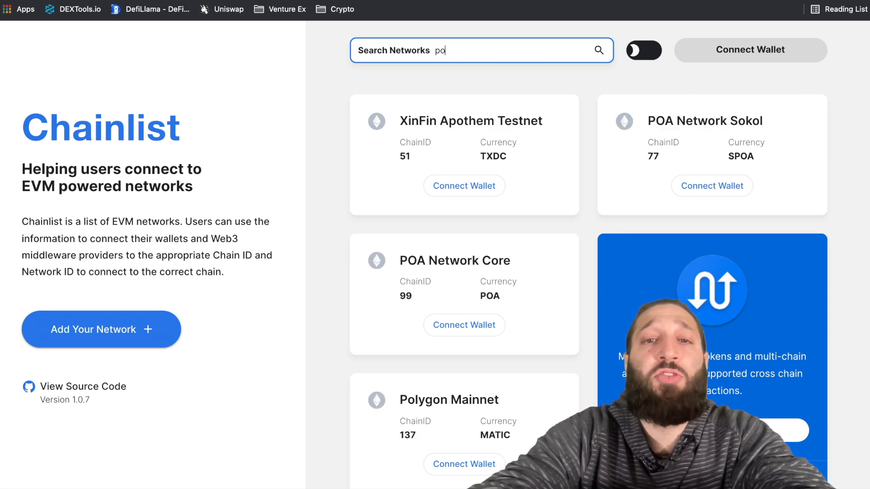
pyautogui.write('l')
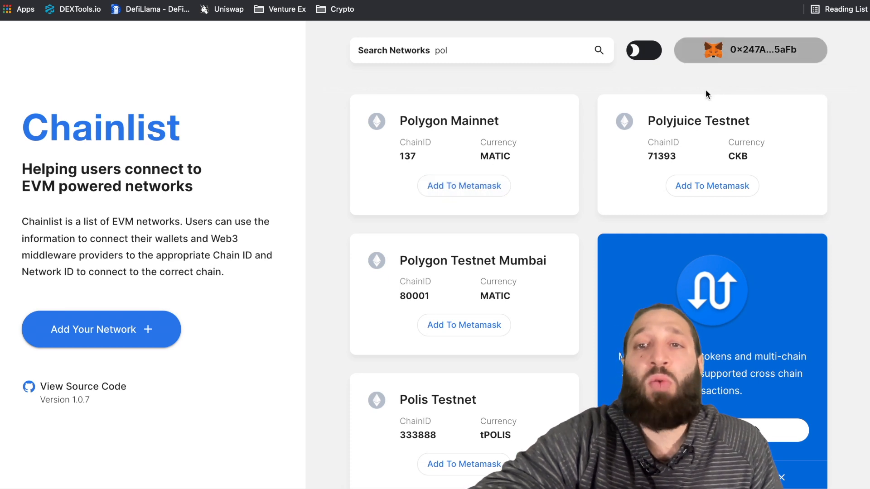
pyautogui.moveTo(522, 155)
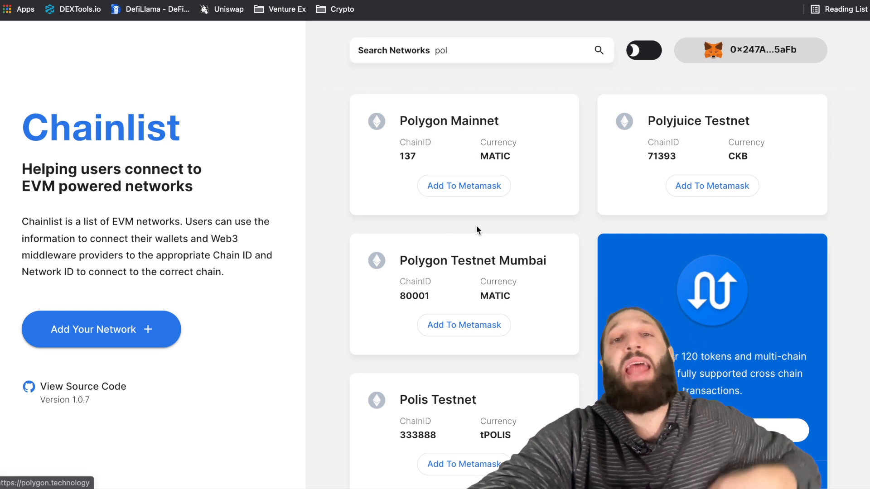
pyautogui.moveTo(464, 185)
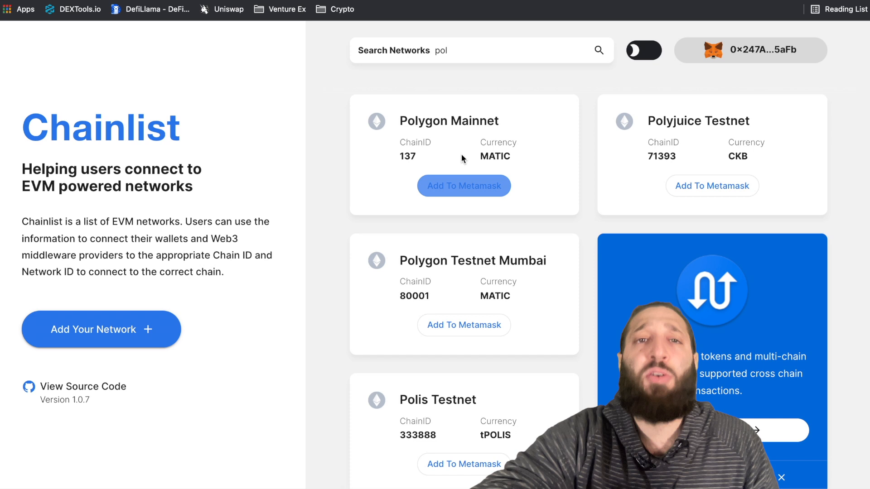
pyautogui.moveTo(308, 44)
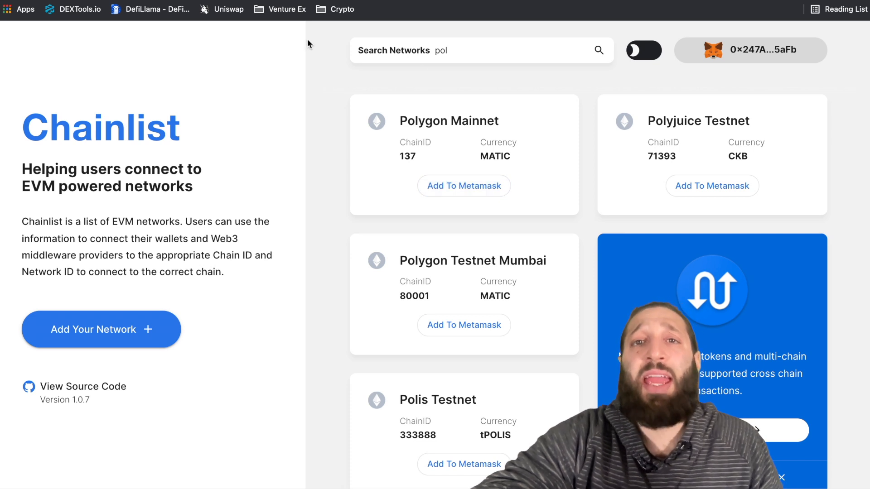
pyautogui.moveTo(500, 132)
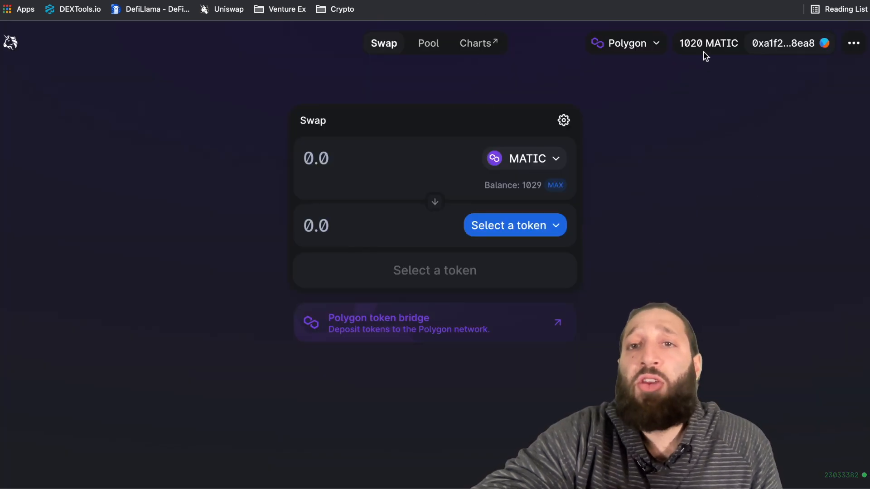
pyautogui.moveTo(750, 78)
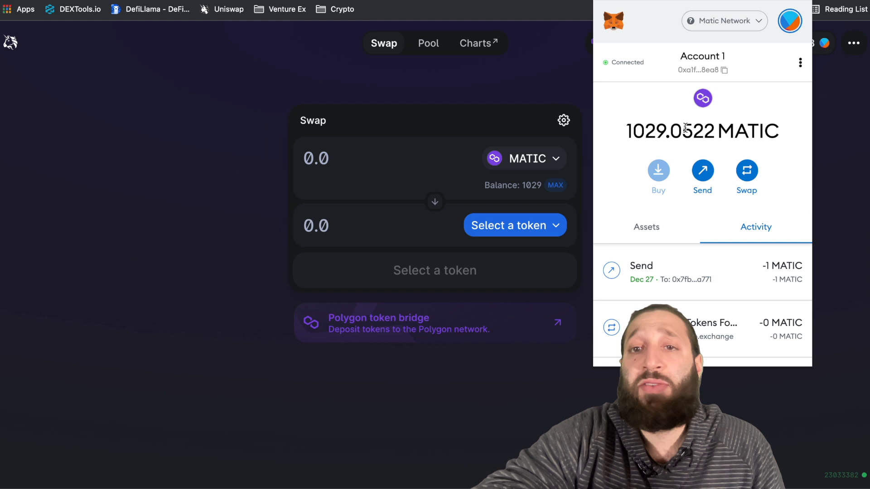
pyautogui.moveTo(701, 69)
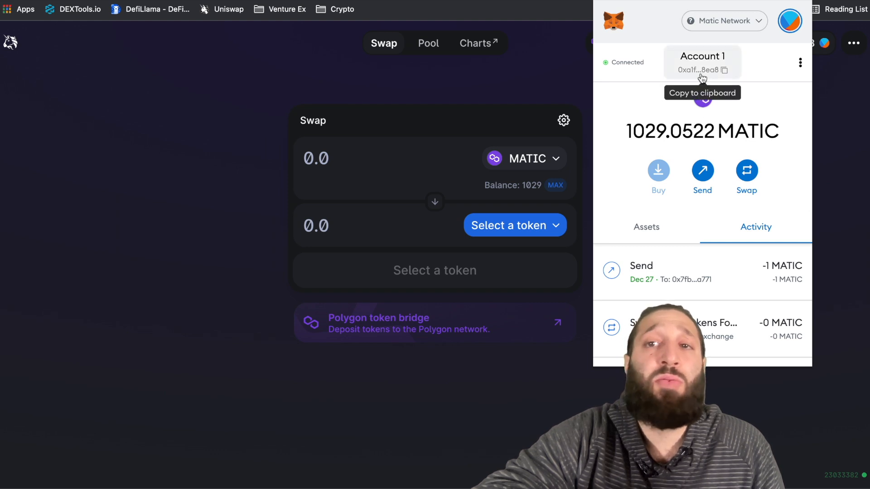
pyautogui.moveTo(554, 60)
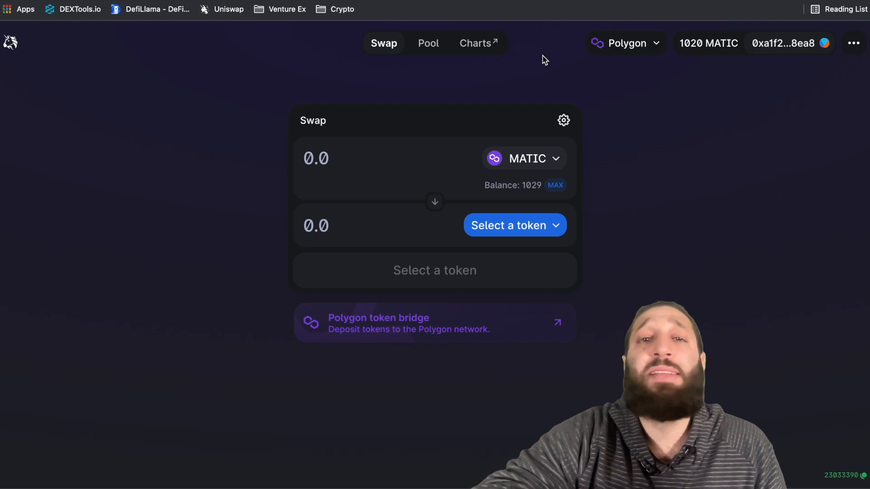
pyautogui.moveTo(588, 80)
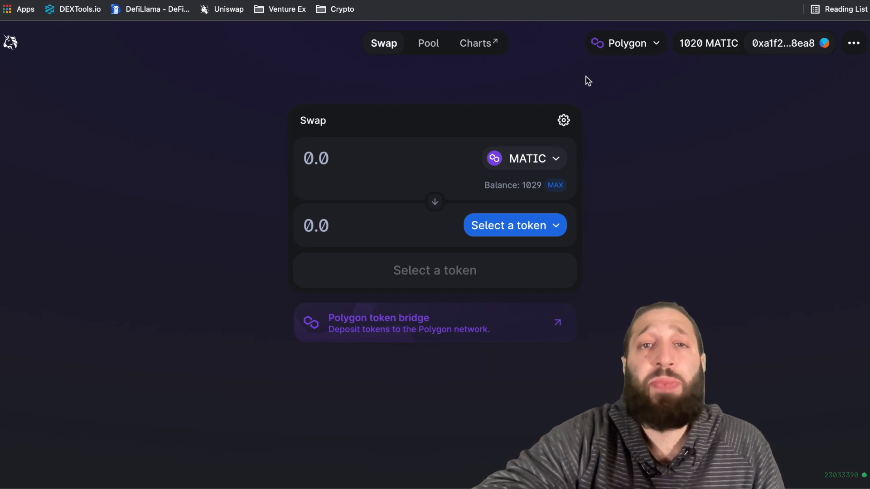
pyautogui.moveTo(604, 81)
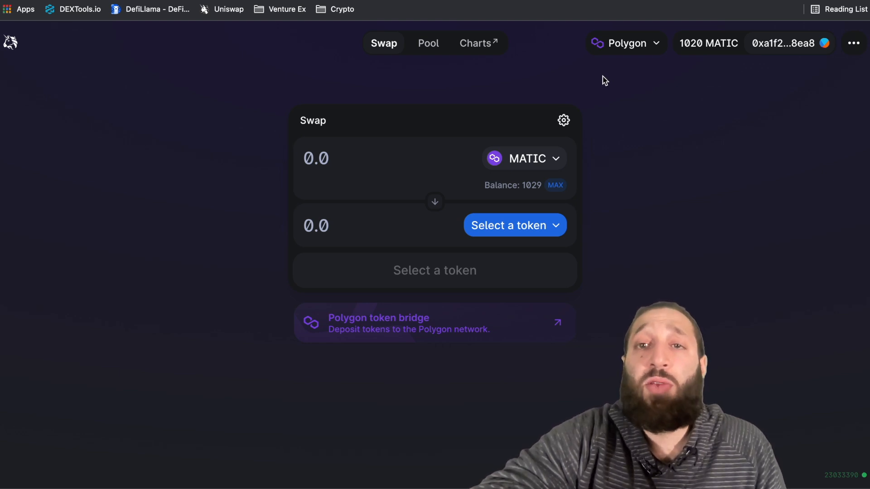
pyautogui.moveTo(626, 54)
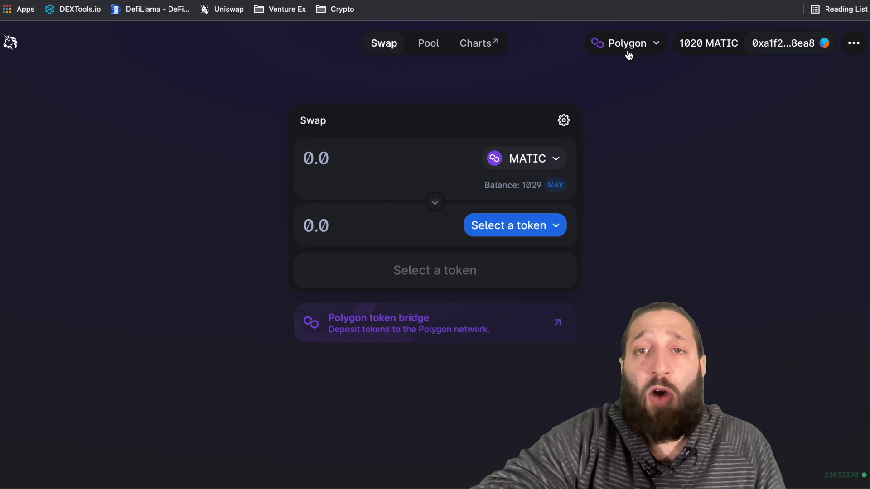
pyautogui.click(625, 43)
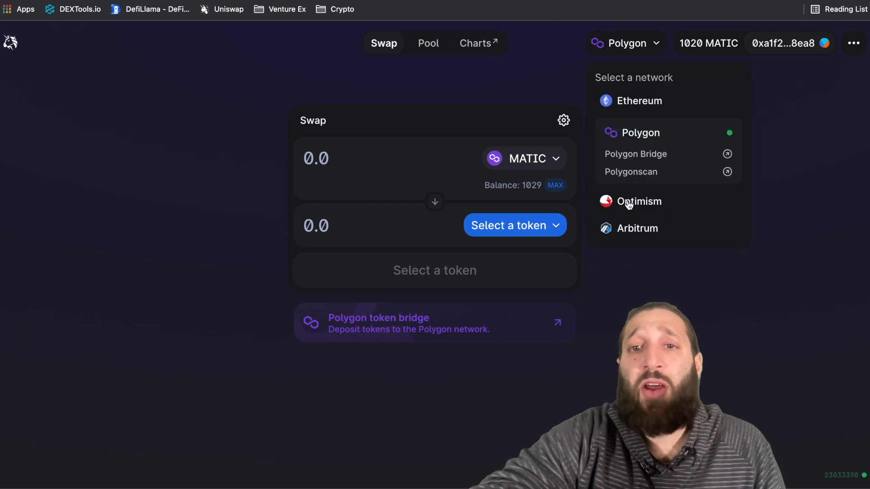
pyautogui.moveTo(642, 102)
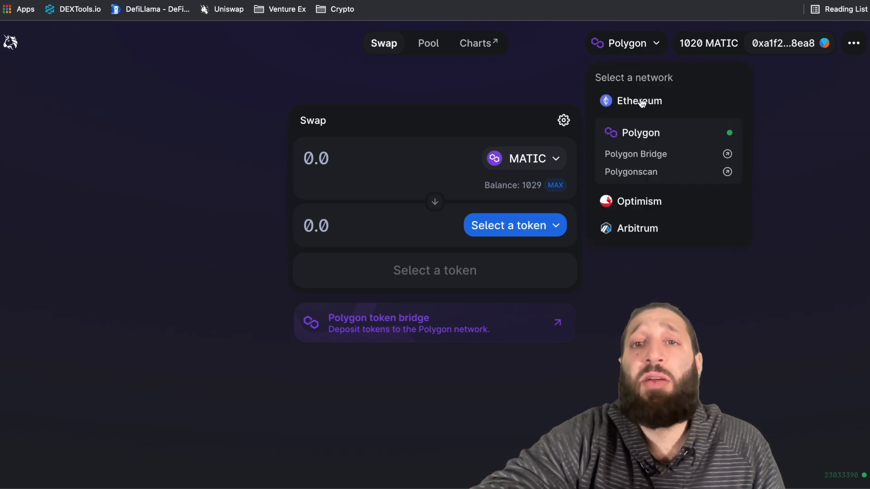
pyautogui.moveTo(640, 239)
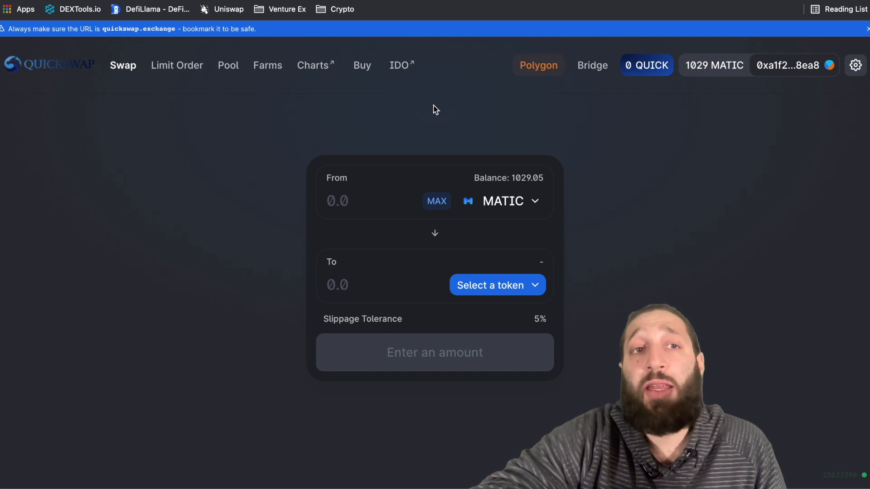
pyautogui.moveTo(463, 158)
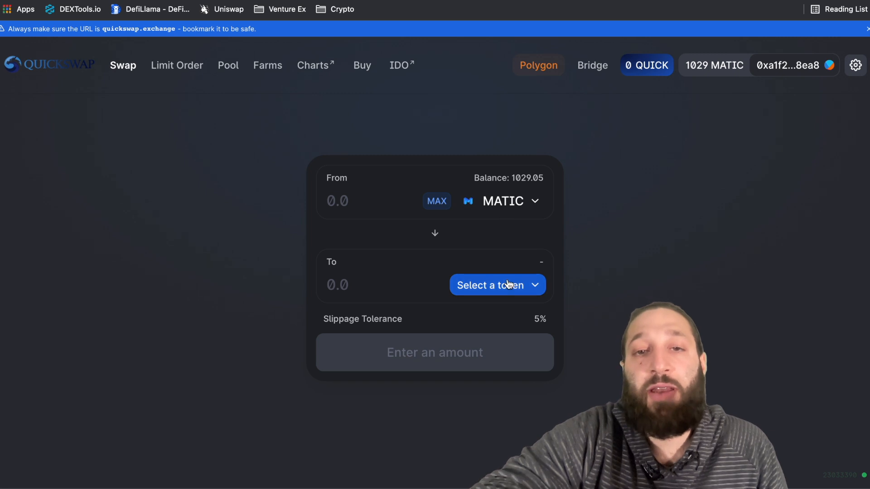
# Step: Pick USDT as the token to receive and enter 10 as the amount
pyautogui.click(496, 284)
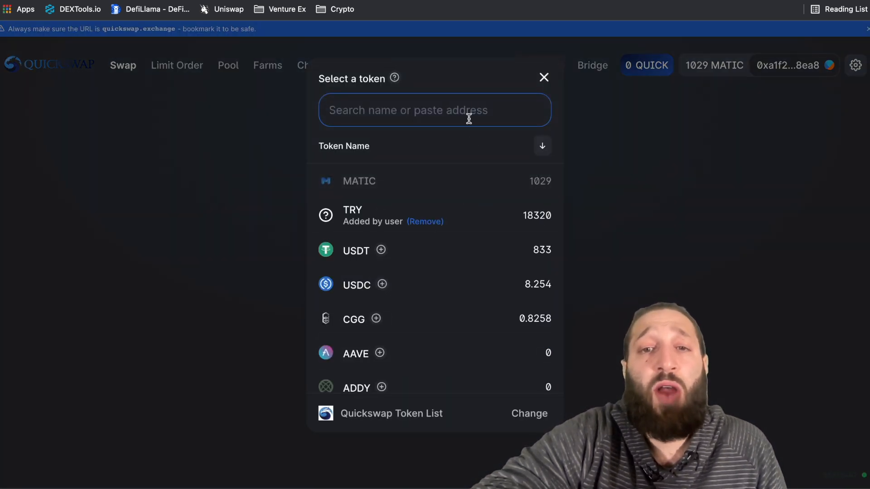
pyautogui.write('1')
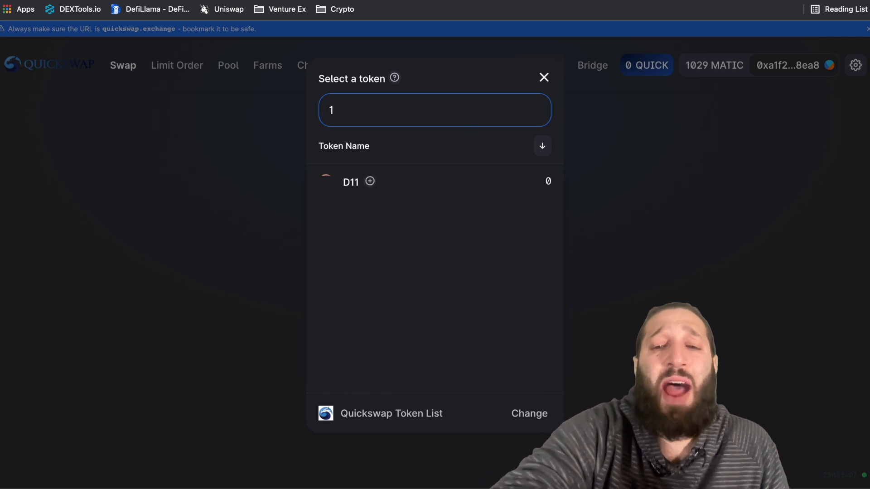
pyautogui.write('0')
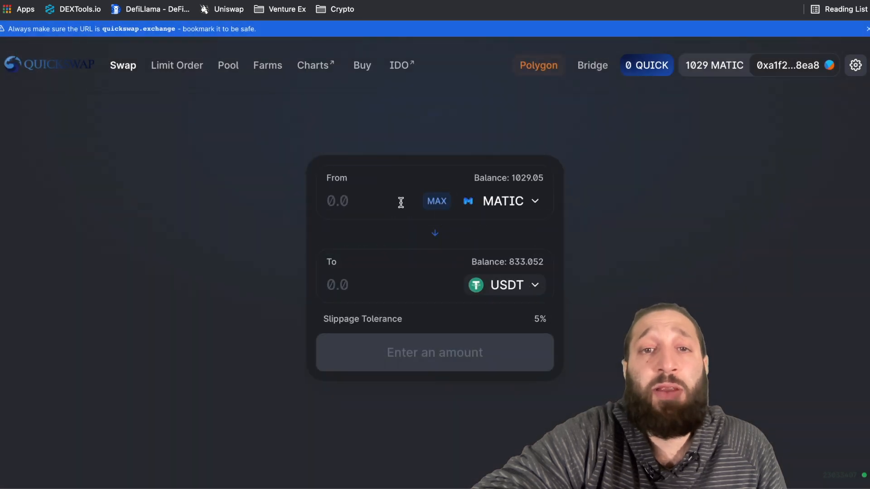
# Step: Swap 10 MATIC for USDT on QuickSwap and approve the transaction in the wallet
pyautogui.write('10')
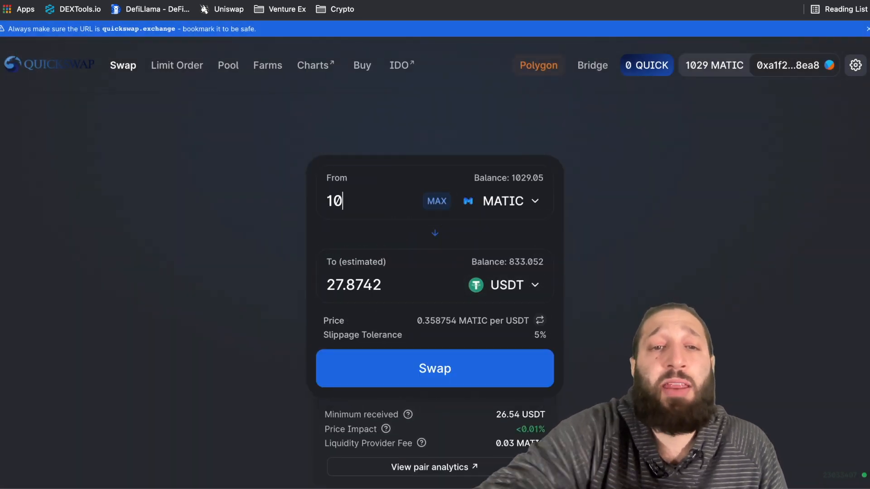
pyautogui.click(434, 369)
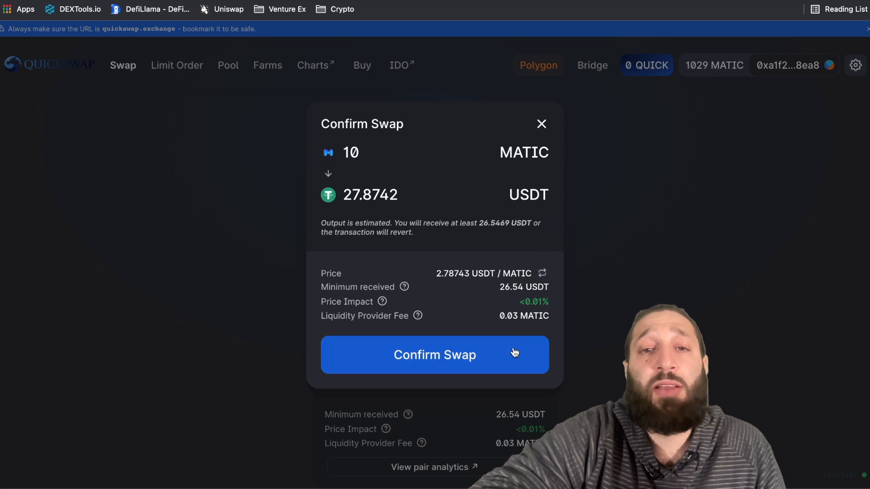
pyautogui.click(434, 355)
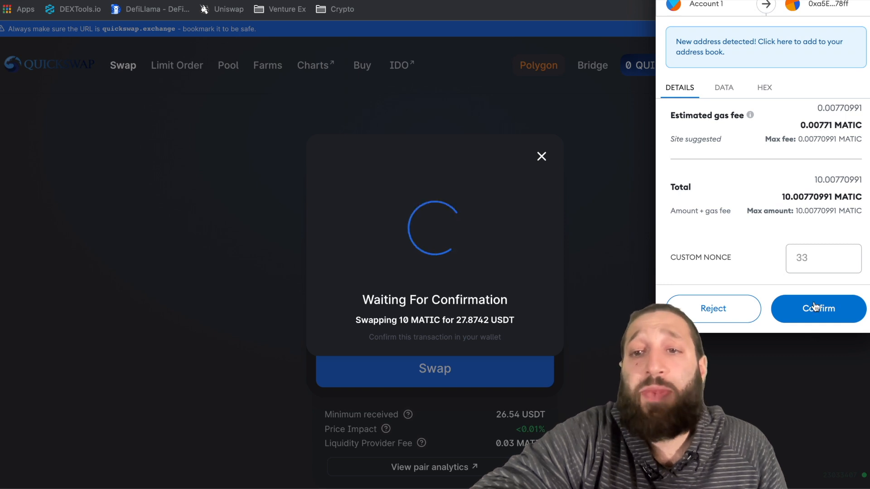
pyautogui.click(817, 308)
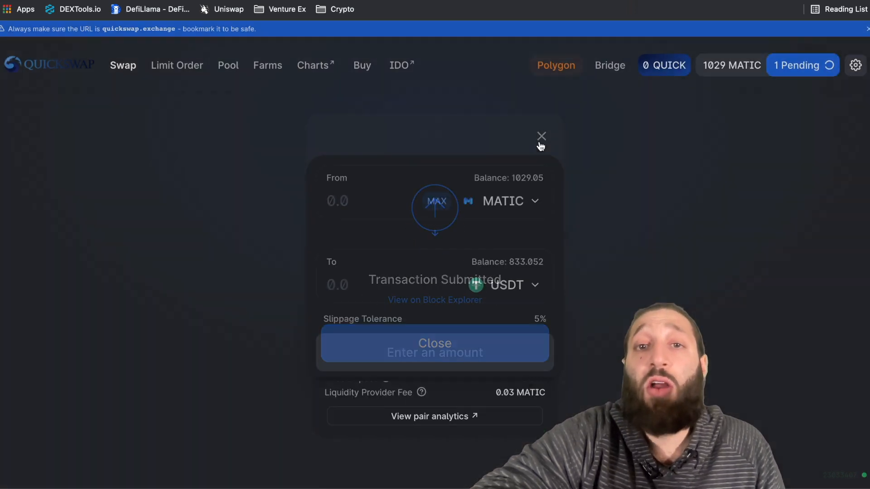
pyautogui.click(434, 343)
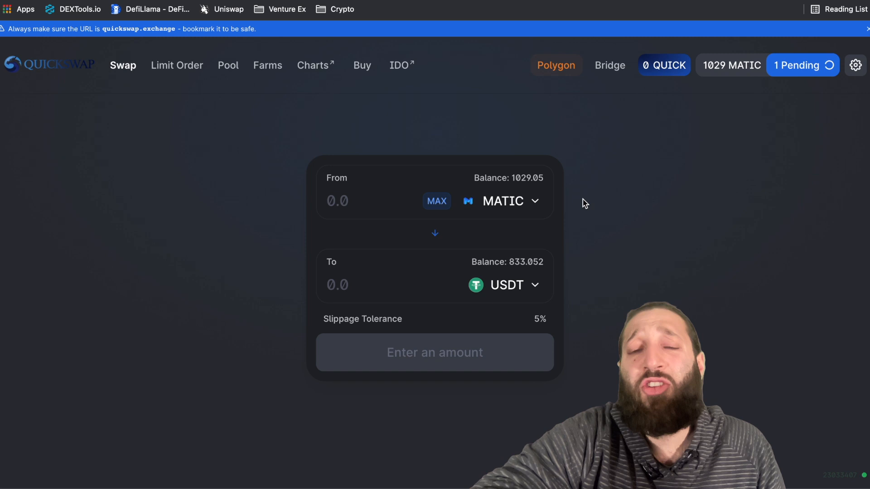
pyautogui.moveTo(566, 200)
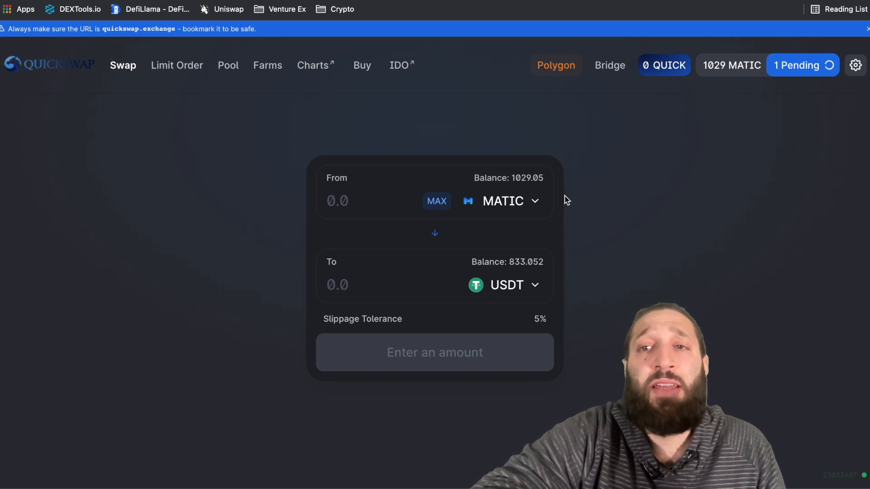
pyautogui.moveTo(416, 312)
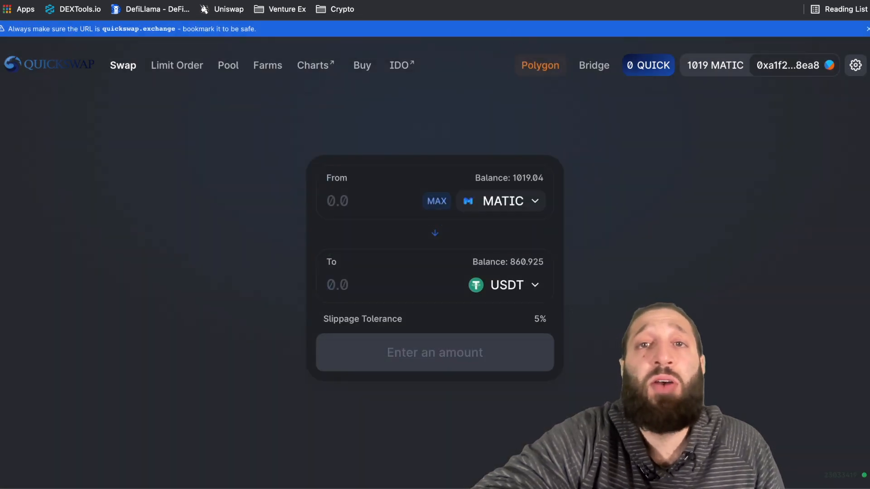
pyautogui.moveTo(86, 83)
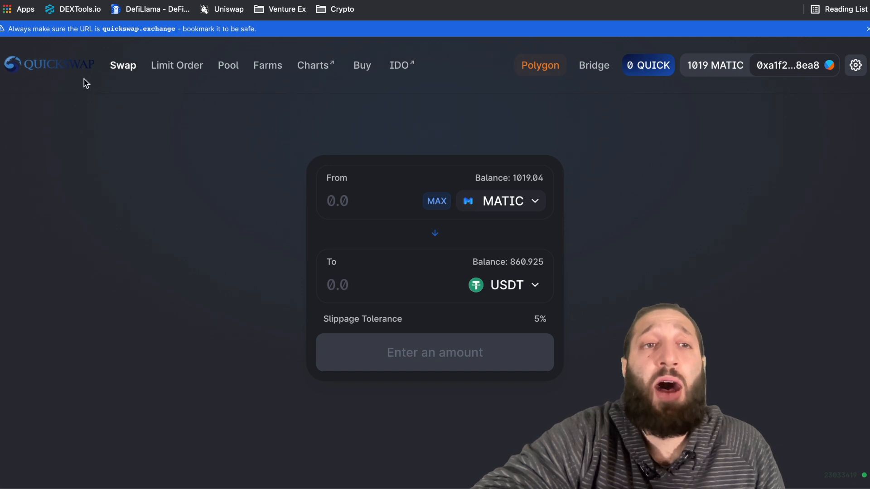
# Step: Move over to the Uniswap site from the bookmark bar
pyautogui.click(227, 9)
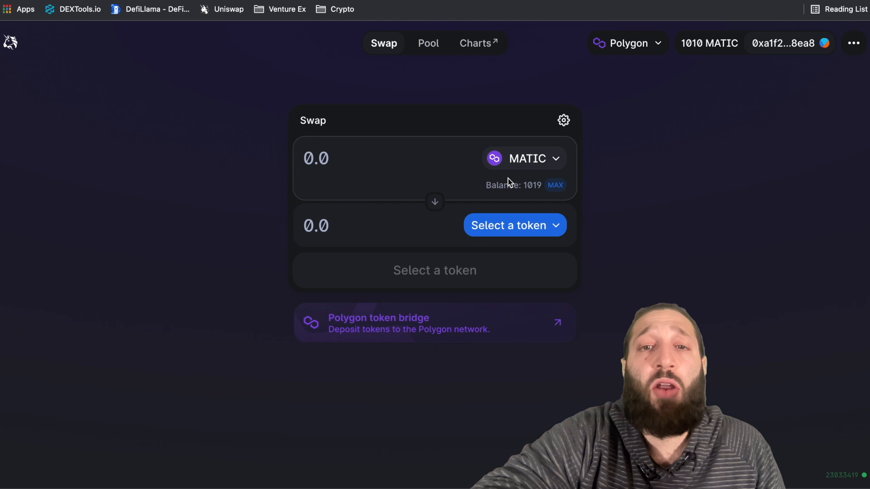
# Step: Submit a 10 MATIC-to-USDT swap for about 27.89 USDT, then head to CoinGecko
pyautogui.click(515, 224)
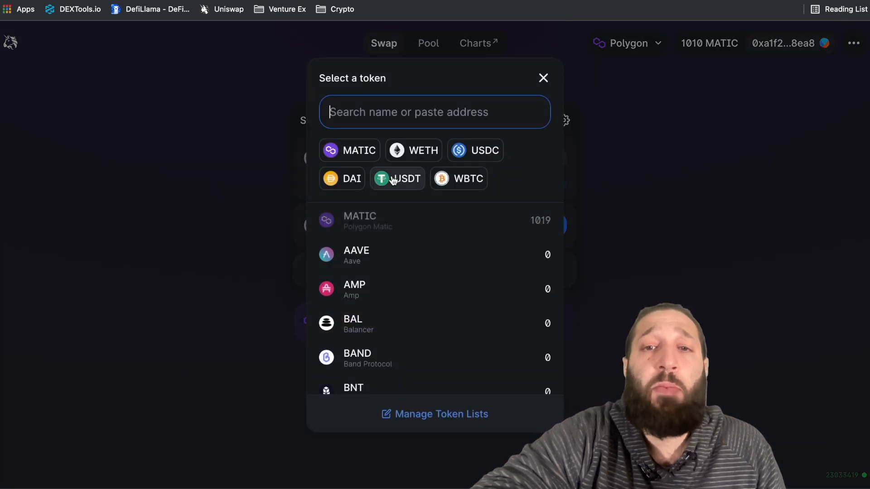
pyautogui.click(396, 178)
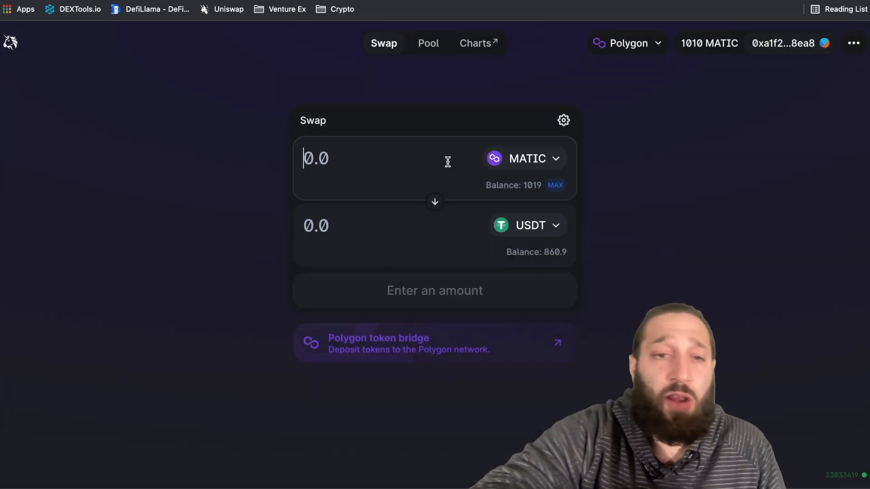
pyautogui.write('10')
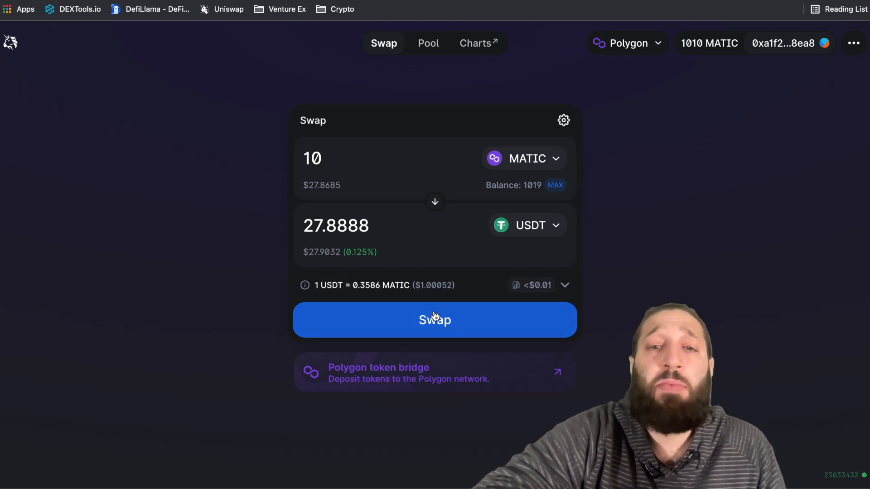
pyautogui.click(434, 320)
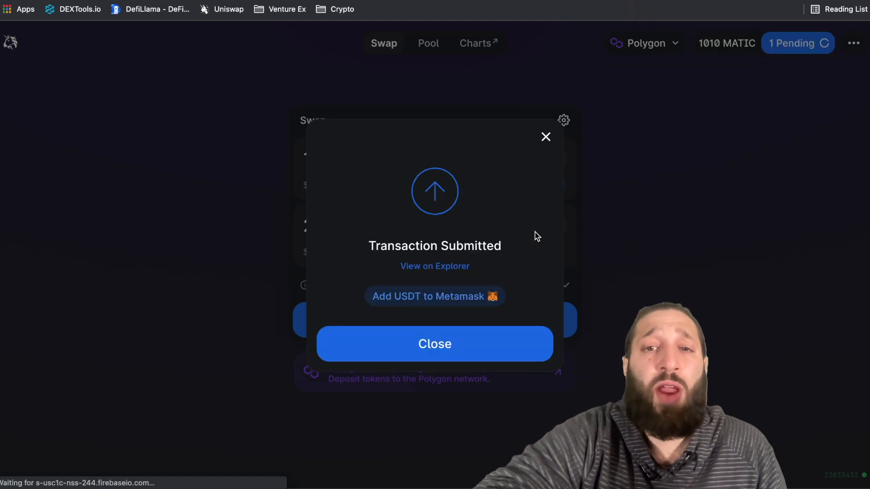
pyautogui.click(434, 344)
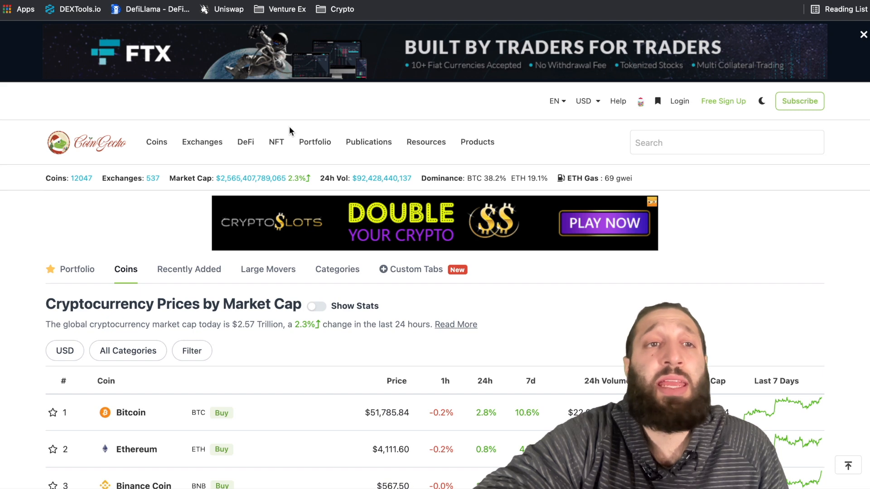
pyautogui.moveTo(118, 296)
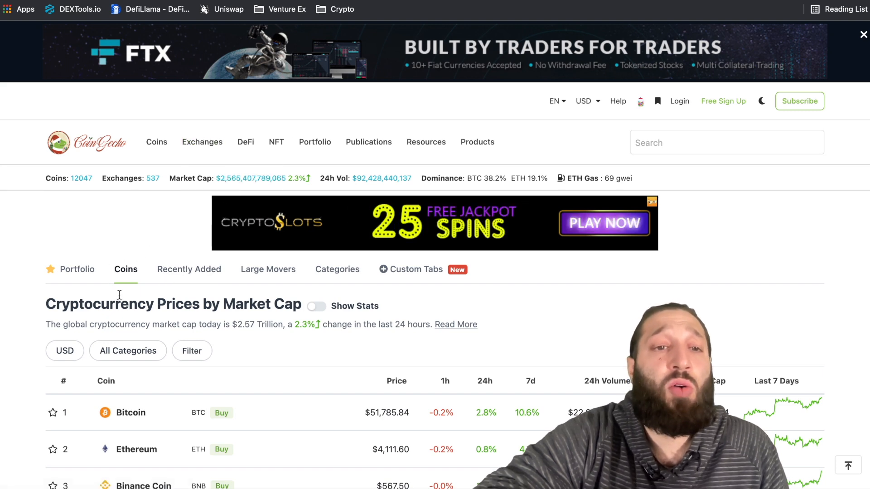
# Step: Browse the All Categories dropdown, then go to the Coins > Categories ranking
pyautogui.click(128, 351)
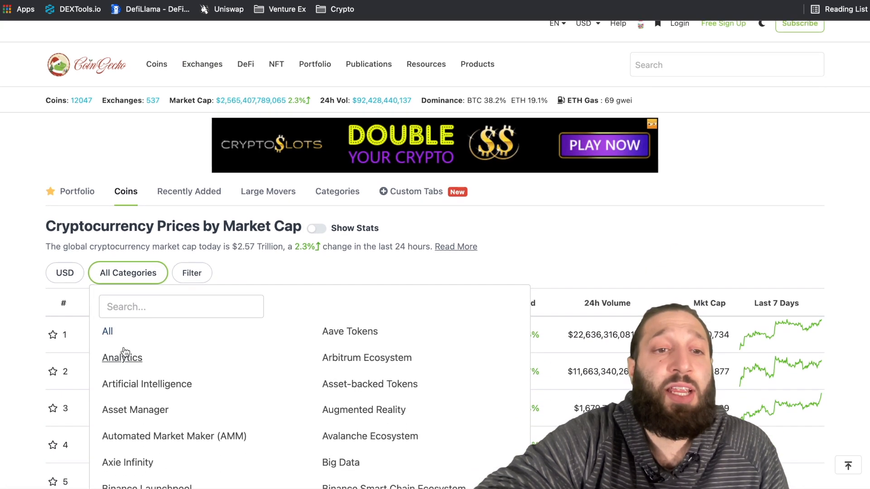
pyautogui.scroll(-3)
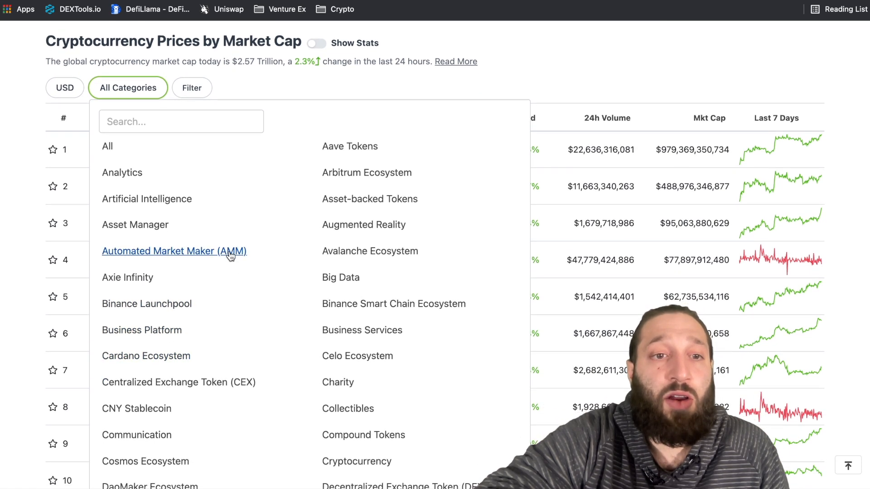
pyautogui.scroll(-3)
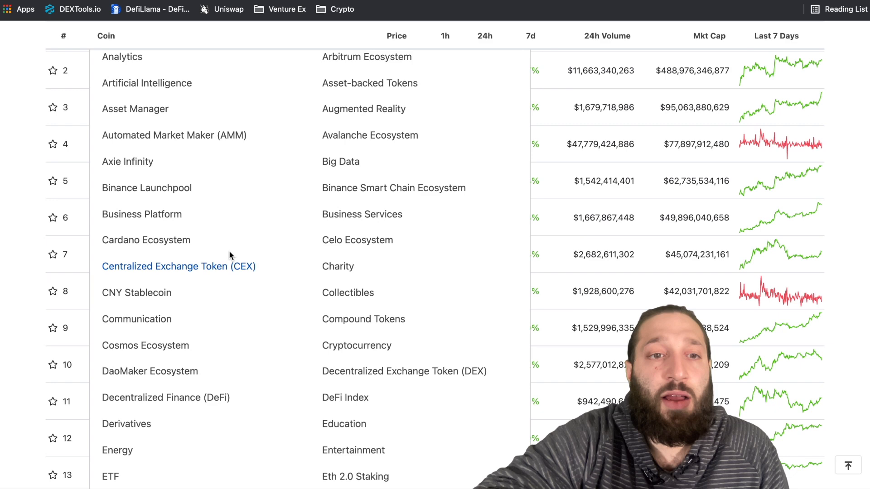
pyautogui.click(156, 77)
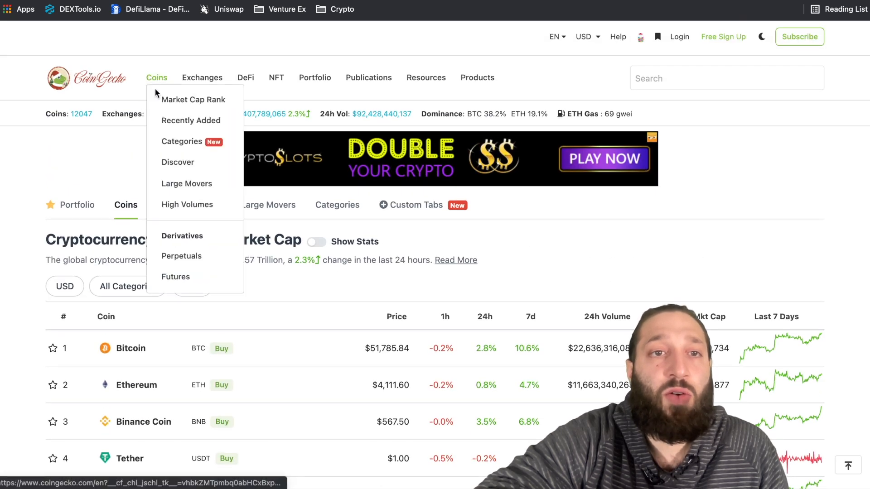
pyautogui.click(181, 141)
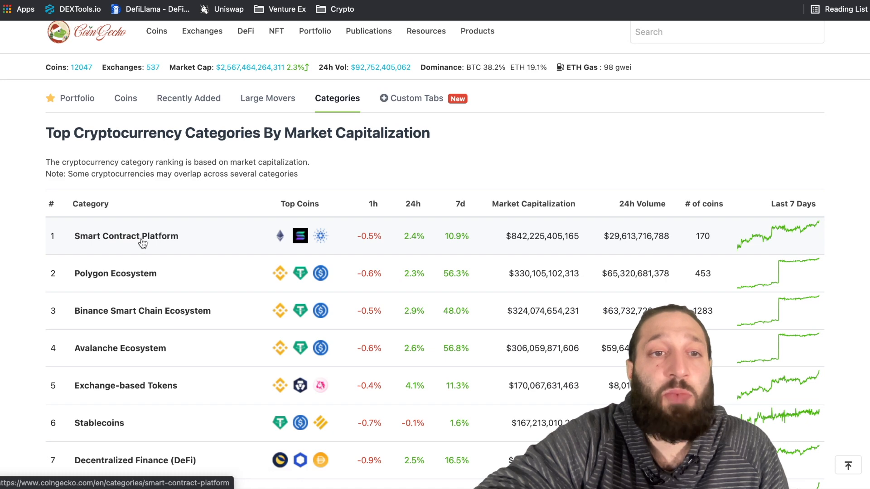
pyautogui.click(126, 236)
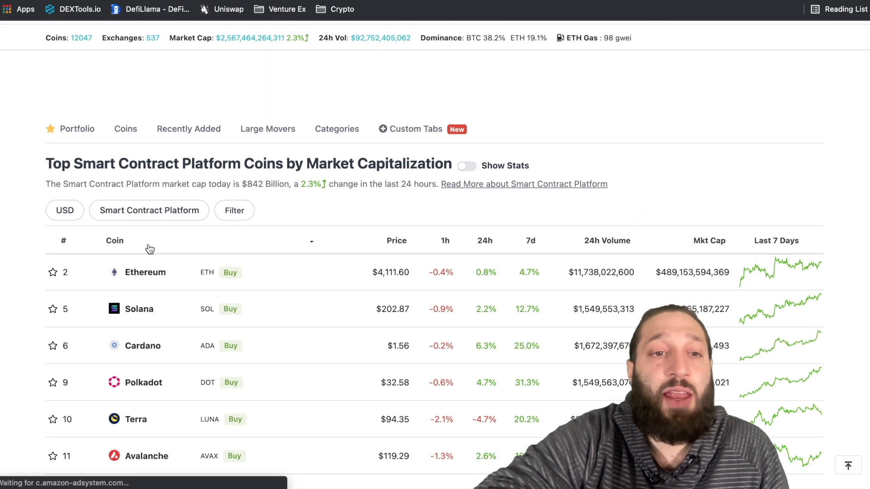
pyautogui.click(337, 128)
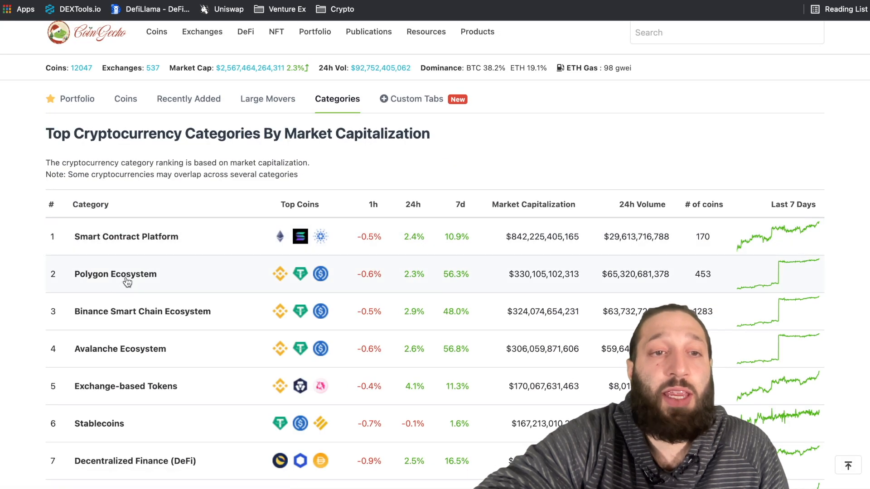
pyautogui.moveTo(174, 277)
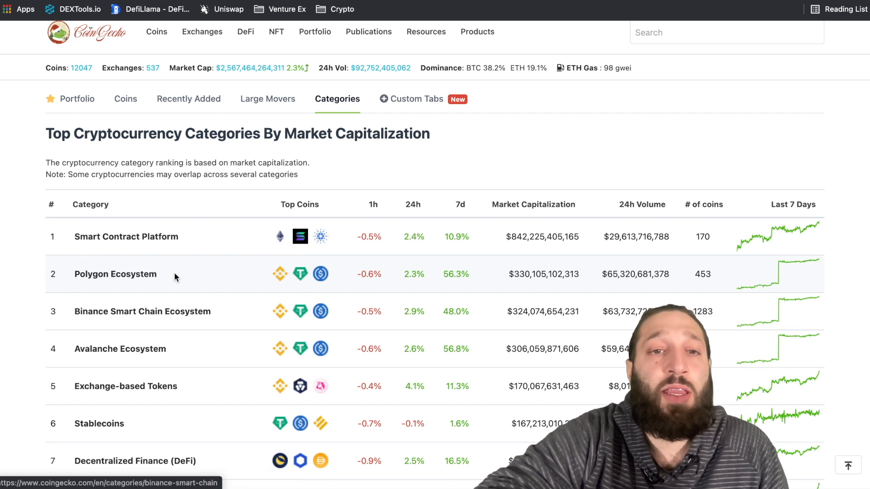
pyautogui.moveTo(463, 288)
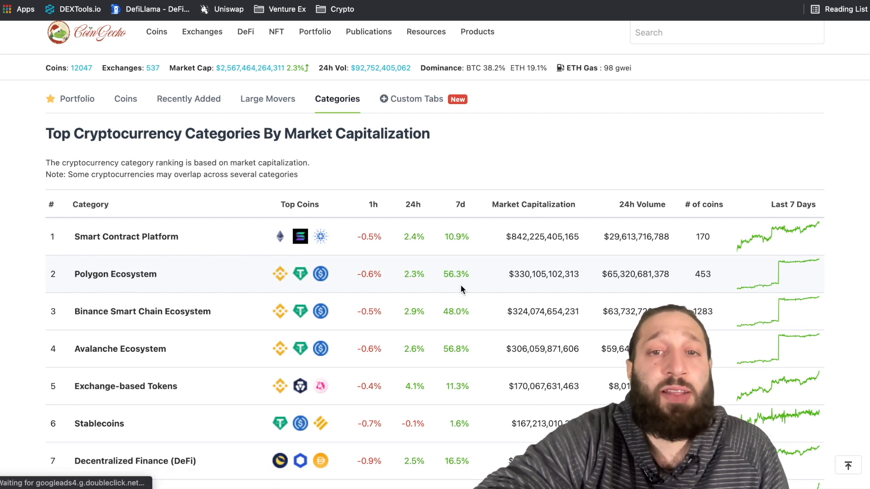
pyautogui.moveTo(144, 290)
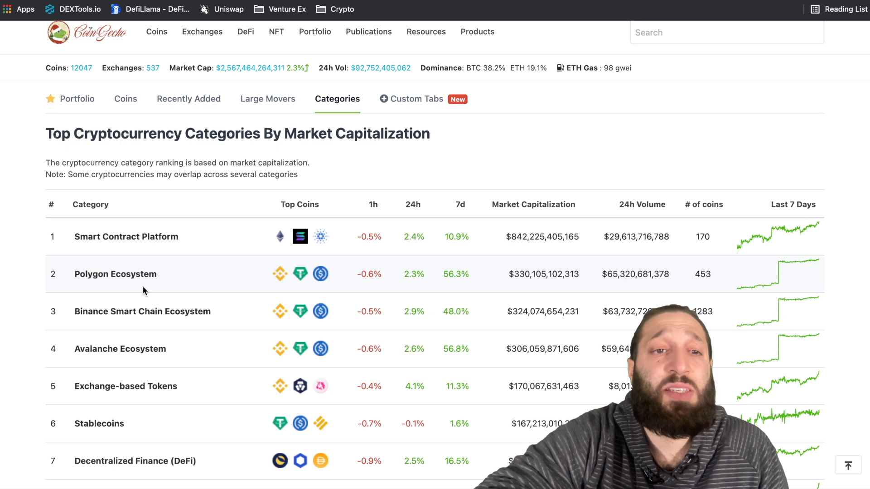
# Step: Browse the Polygon Ecosystem coin list featuring Uniswap, The Sandbox and Aave
pyautogui.click(115, 273)
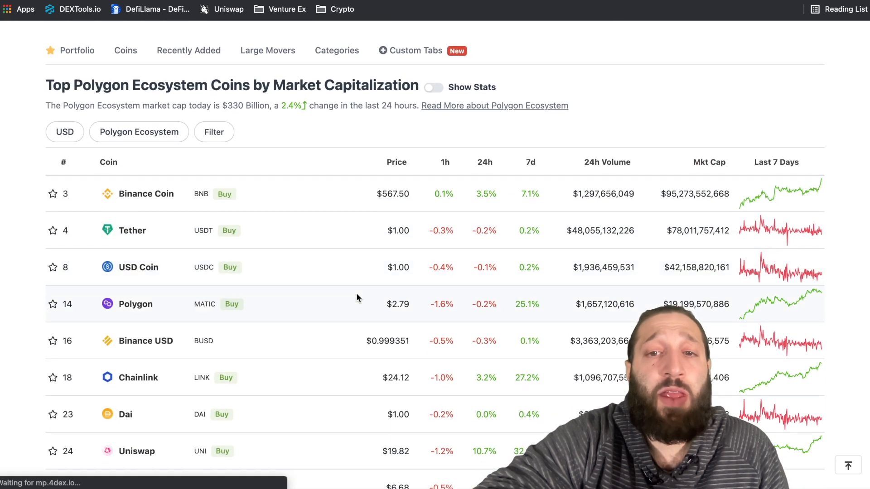
pyautogui.scroll(-3)
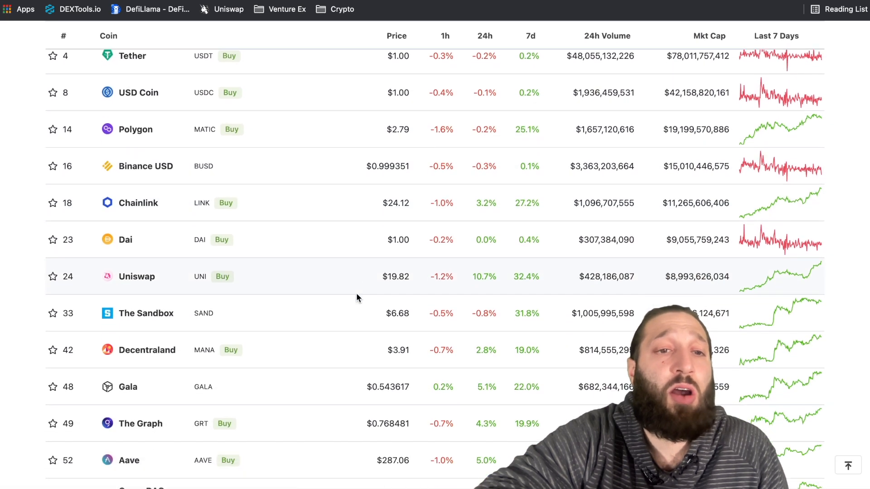
pyautogui.scroll(-3)
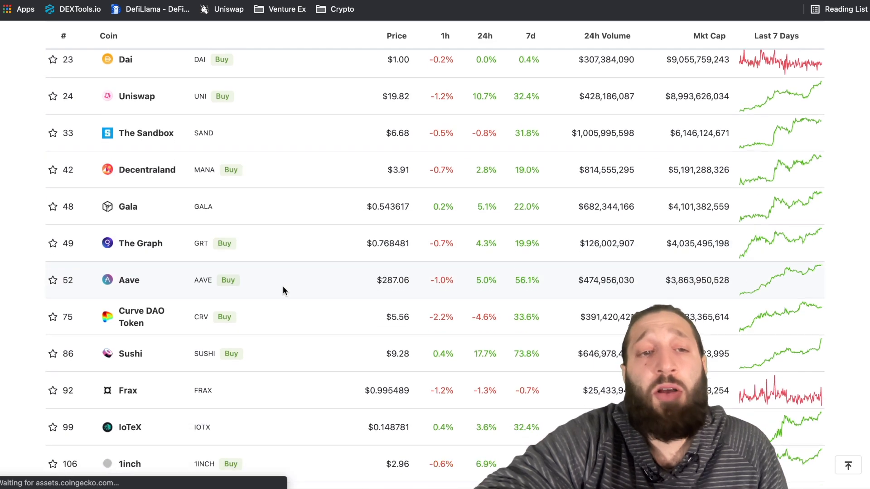
pyautogui.scroll(-3)
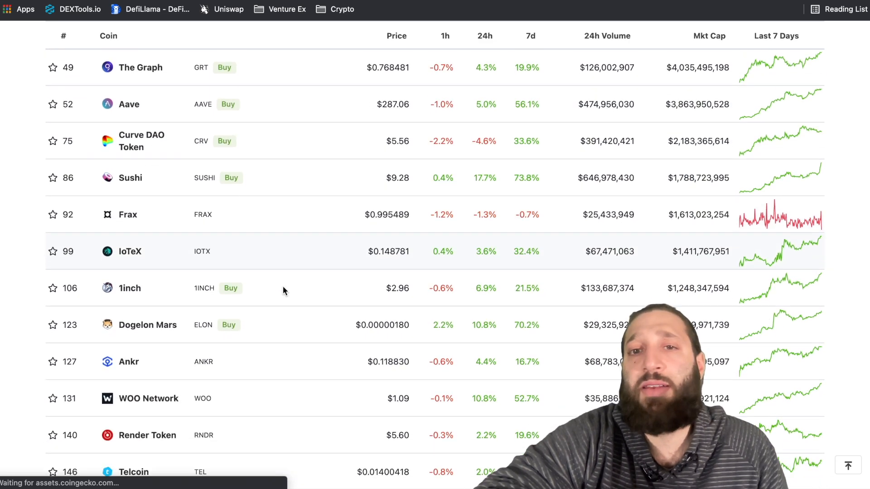
pyautogui.scroll(-3)
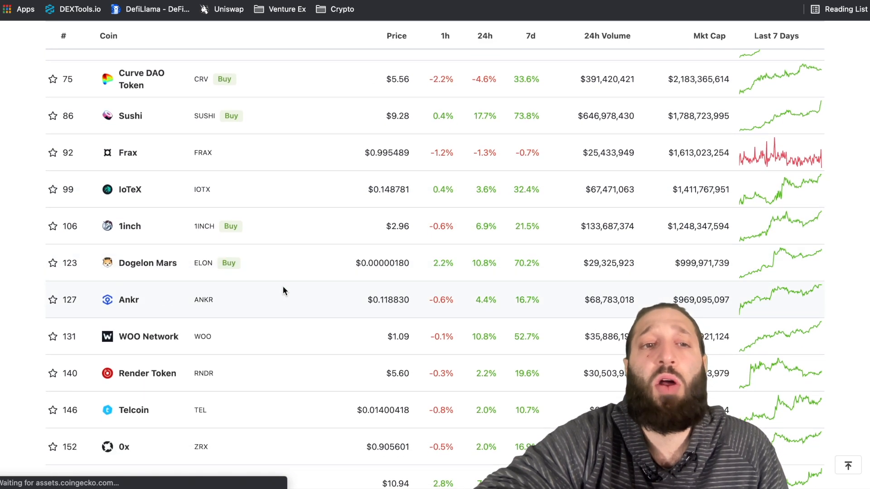
pyautogui.scroll(-3)
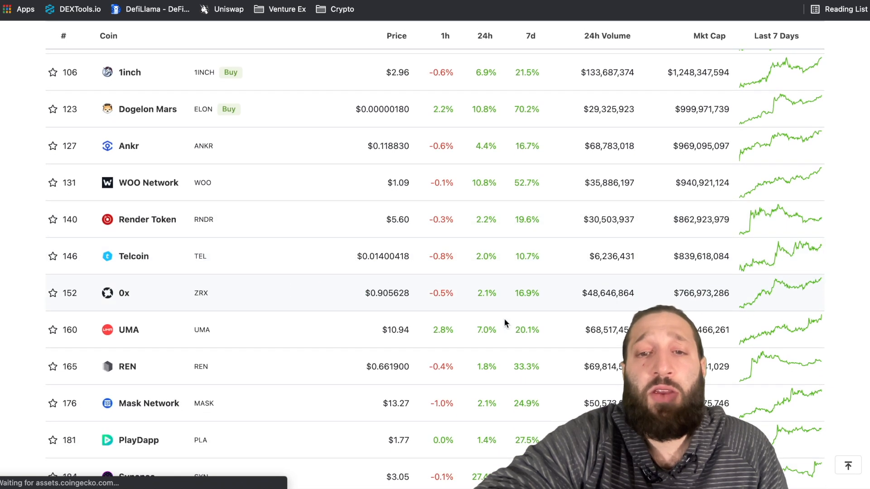
pyautogui.scroll(-3)
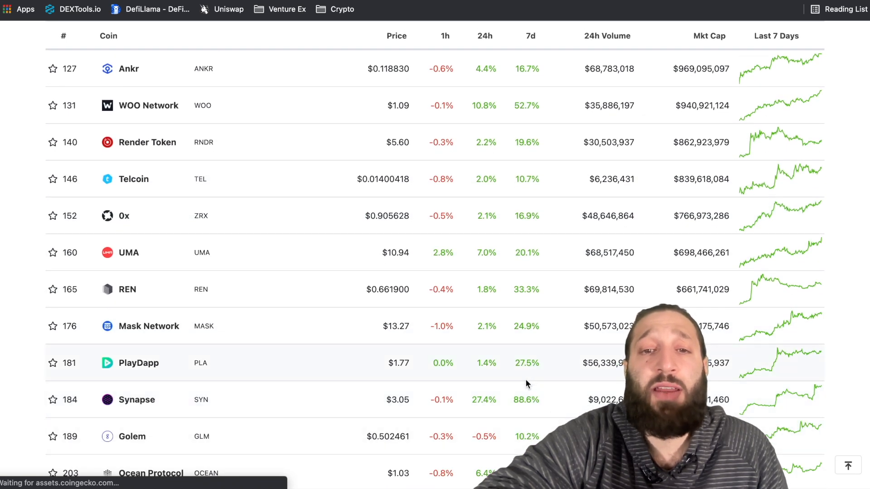
pyautogui.scroll(-3)
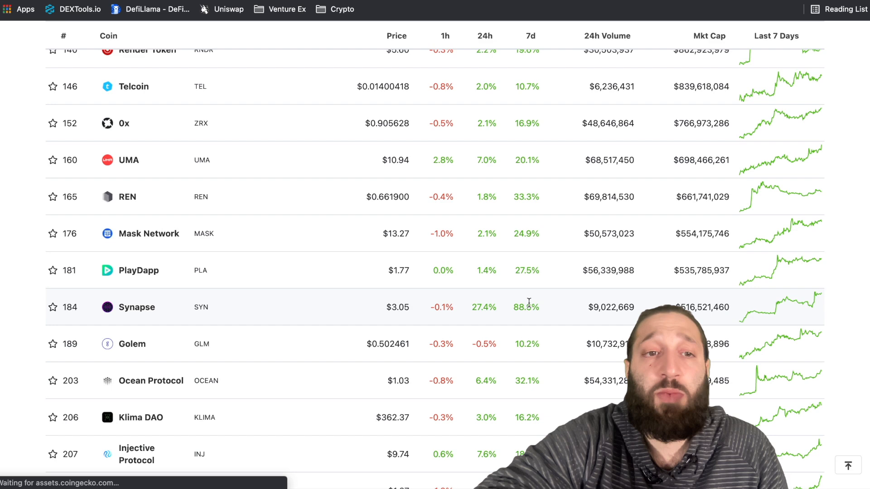
pyautogui.scroll(3)
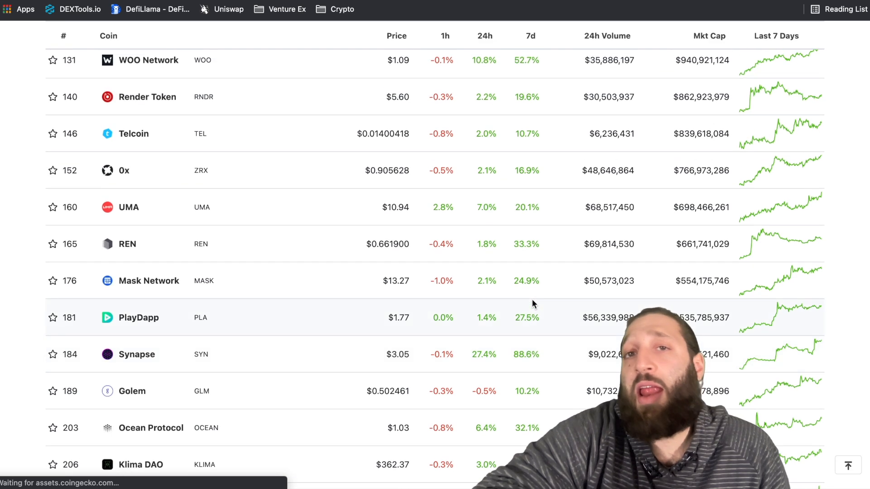
pyautogui.scroll(3)
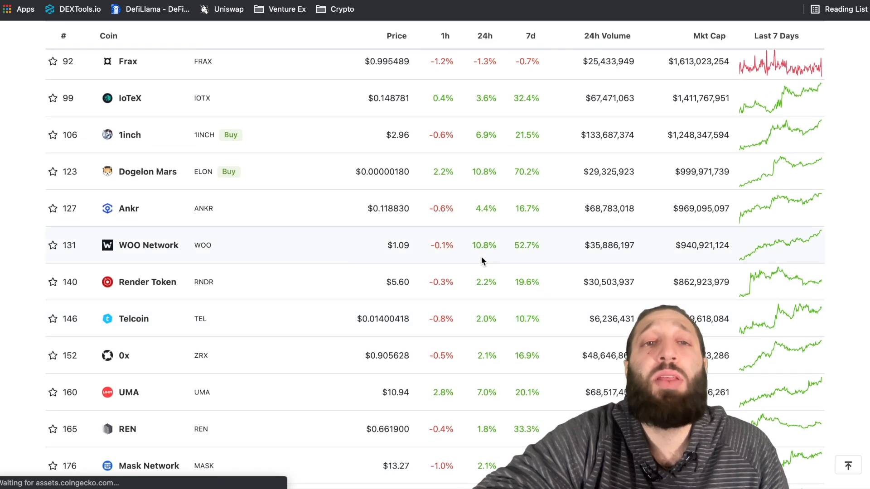
pyautogui.scroll(3)
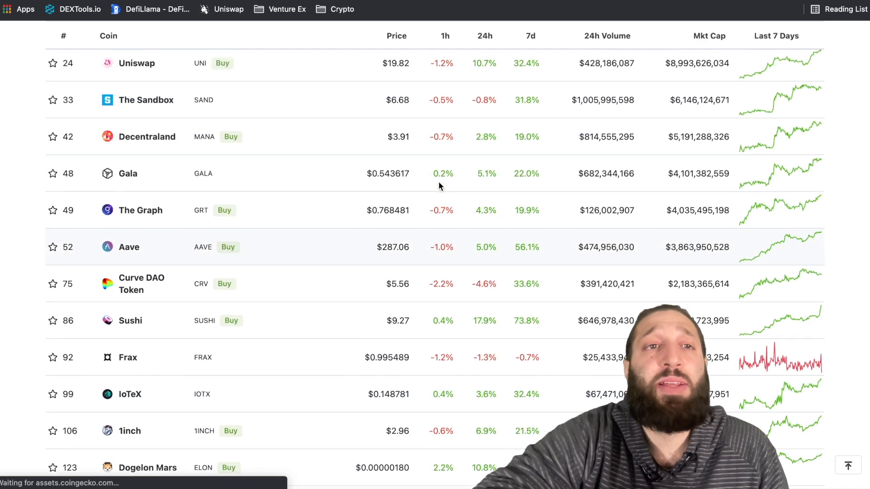
# Step: Go to the DeFi Llama overview showing $258.46b TVL
pyautogui.click(150, 9)
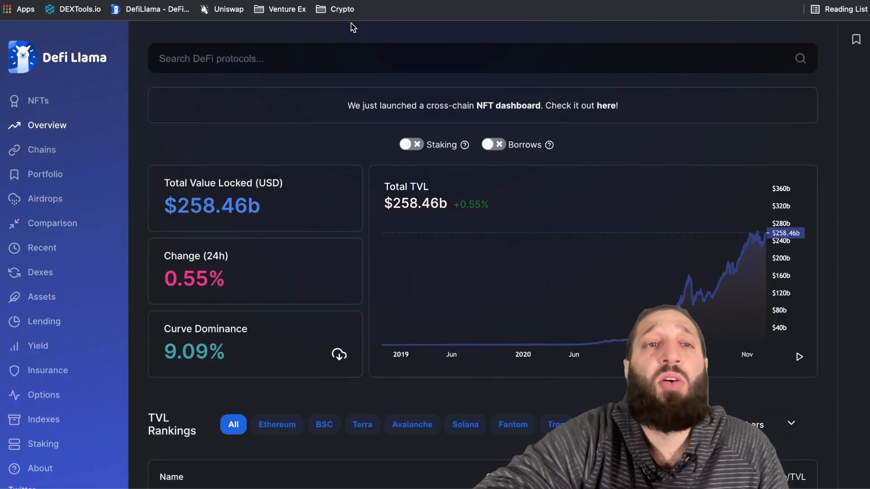
pyautogui.moveTo(288, 98)
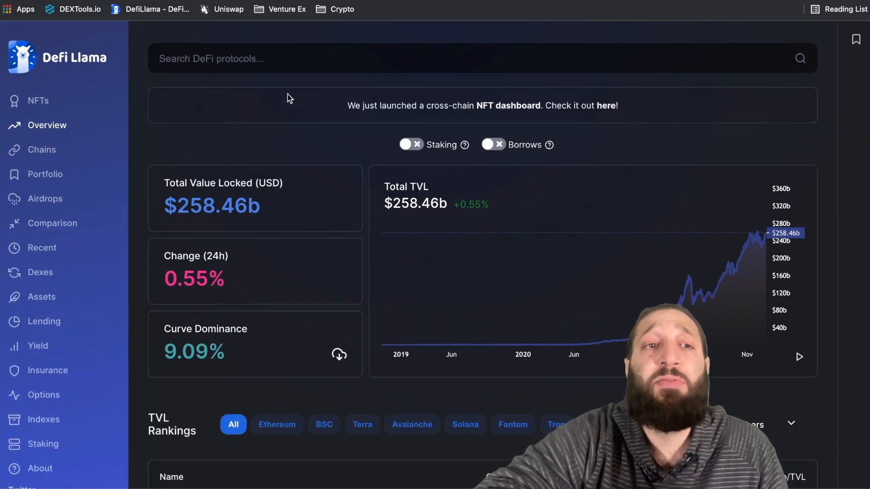
pyautogui.moveTo(42, 150)
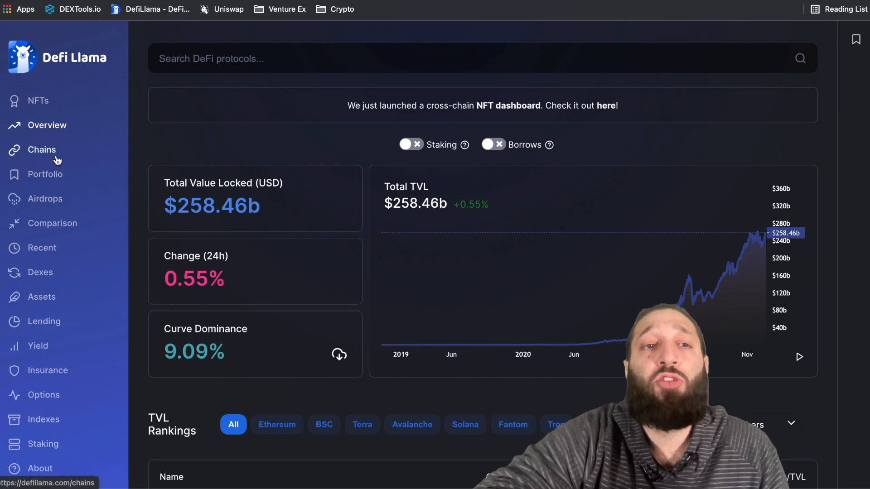
# Step: Filter the TVL rankings to Polygon ($5.74b) and bring up AAVE's link menu
pyautogui.click(41, 150)
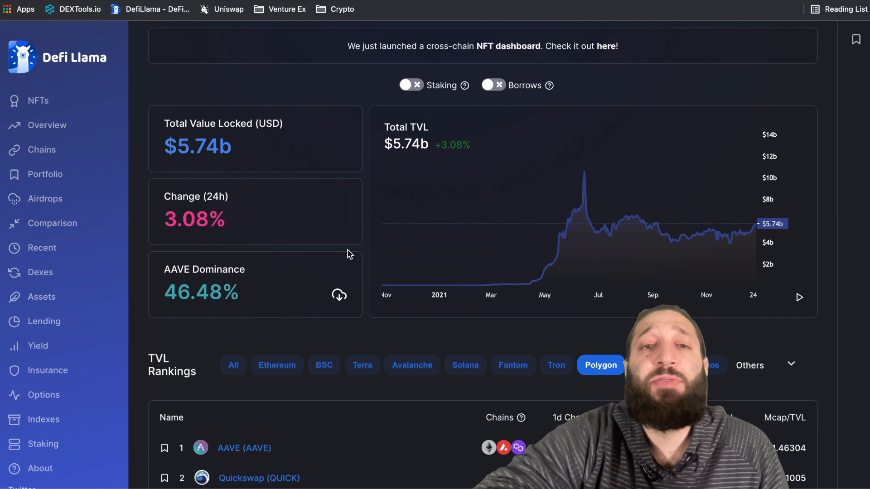
pyautogui.scroll(-3)
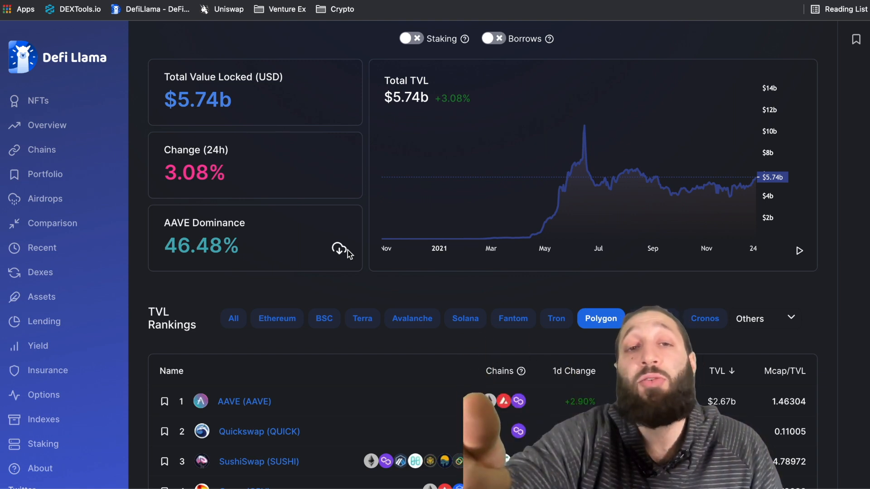
pyautogui.scroll(-3)
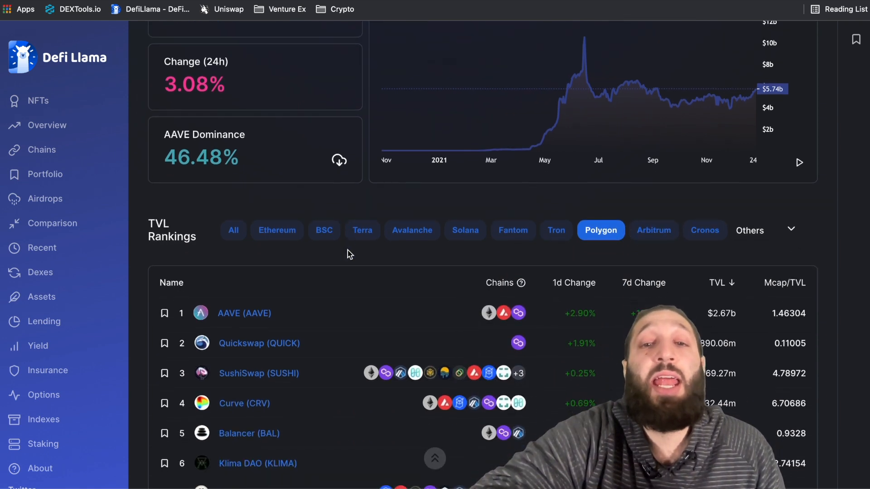
pyautogui.moveTo(370, 256)
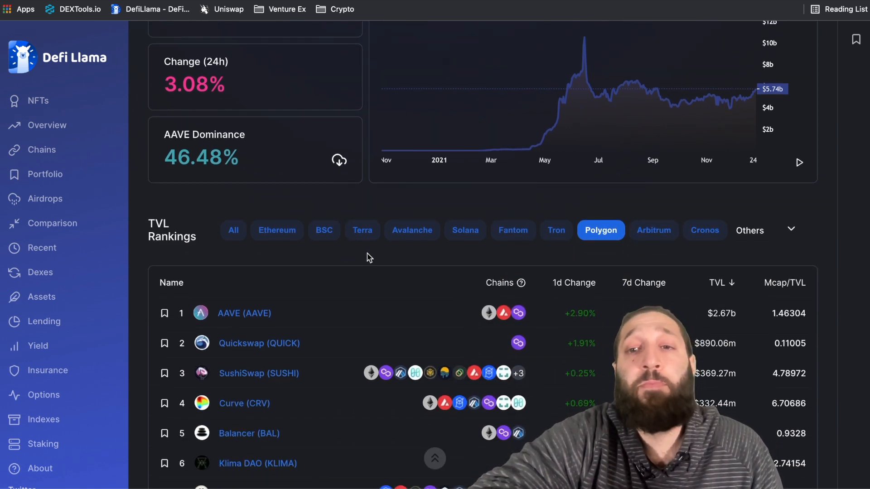
pyautogui.moveTo(339, 270)
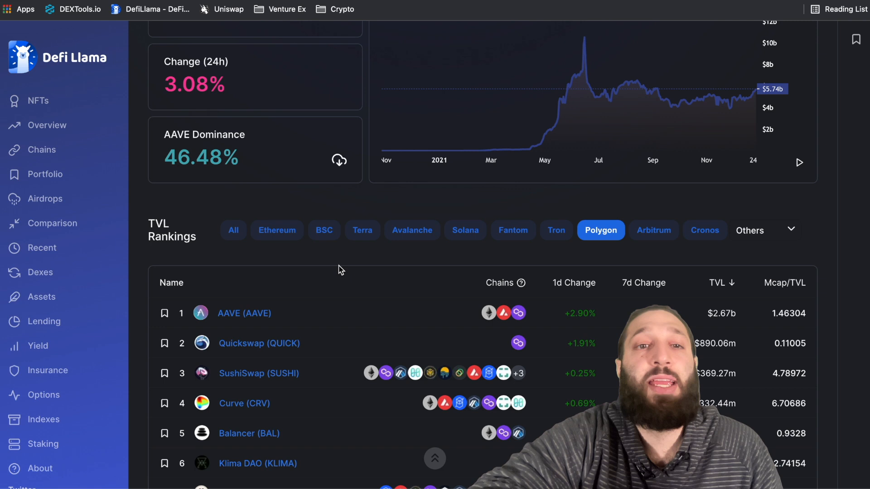
pyautogui.scroll(-3)
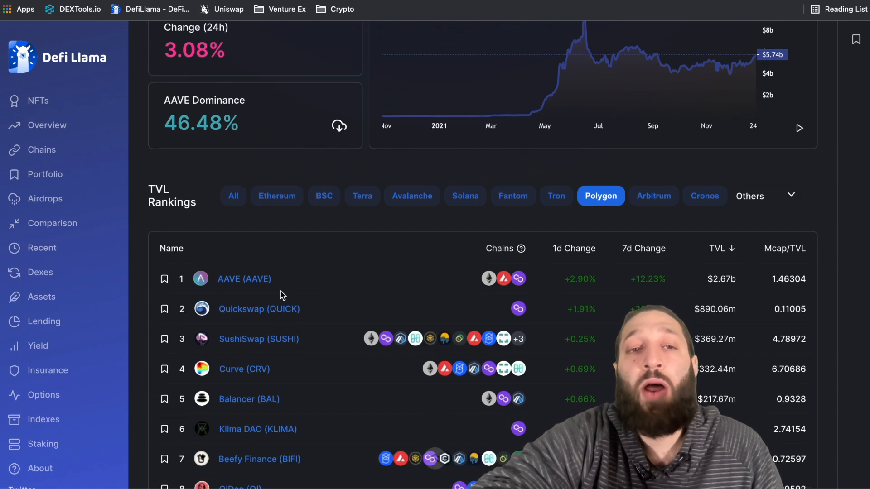
pyautogui.rightClick(243, 279)
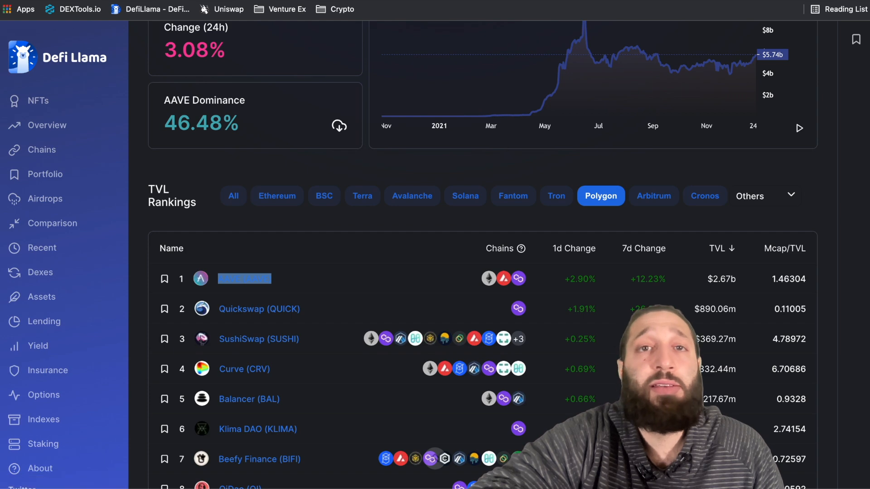
# Step: Review Aave's Polygon market (~$6.10b, Matic, DAI, USDC), then return to DeFi Llama
pyautogui.click(243, 278)
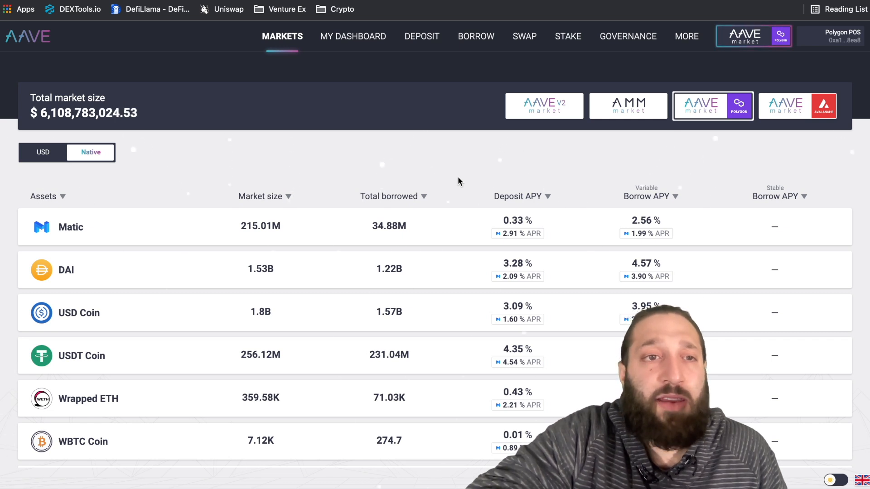
pyautogui.moveTo(484, 172)
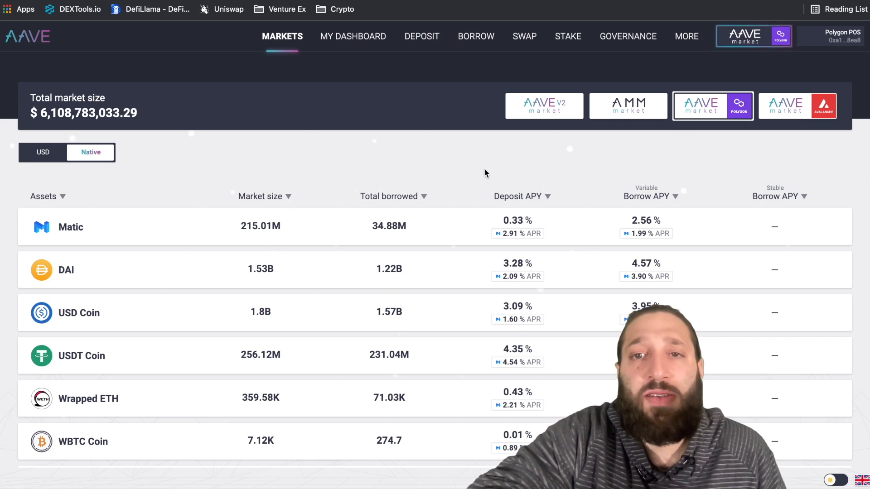
pyautogui.moveTo(645, 233)
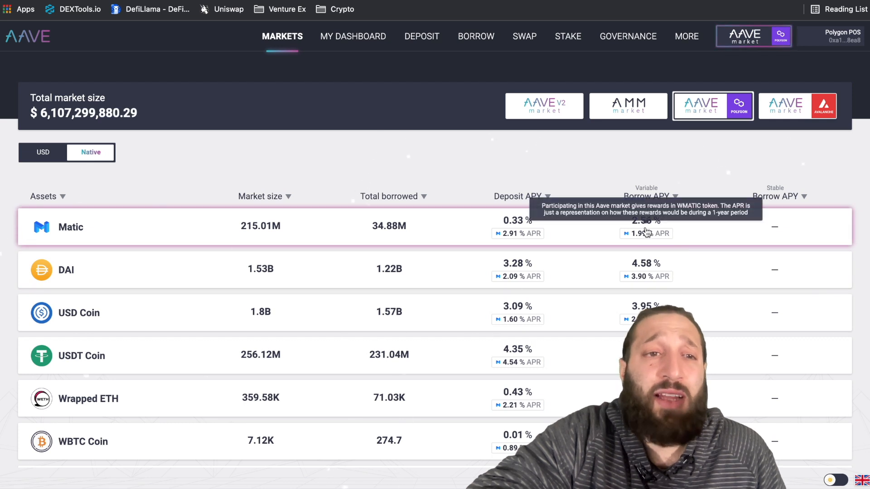
pyautogui.moveTo(640, 234)
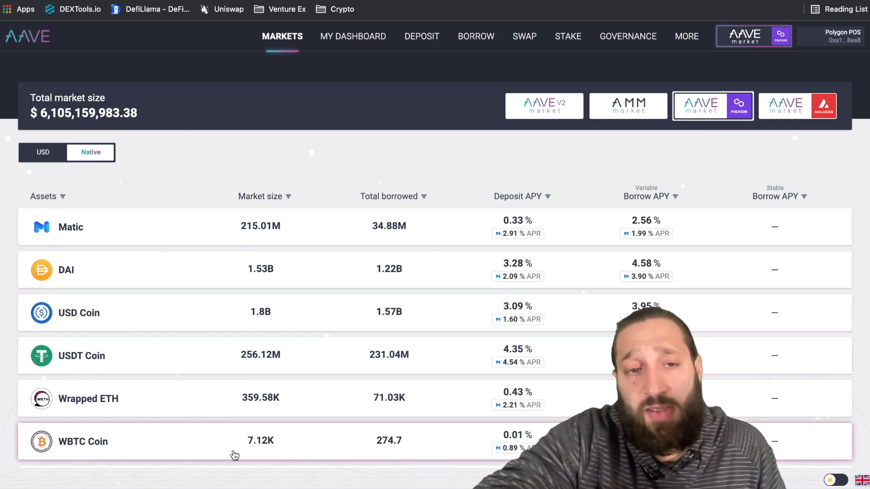
pyautogui.moveTo(261, 441)
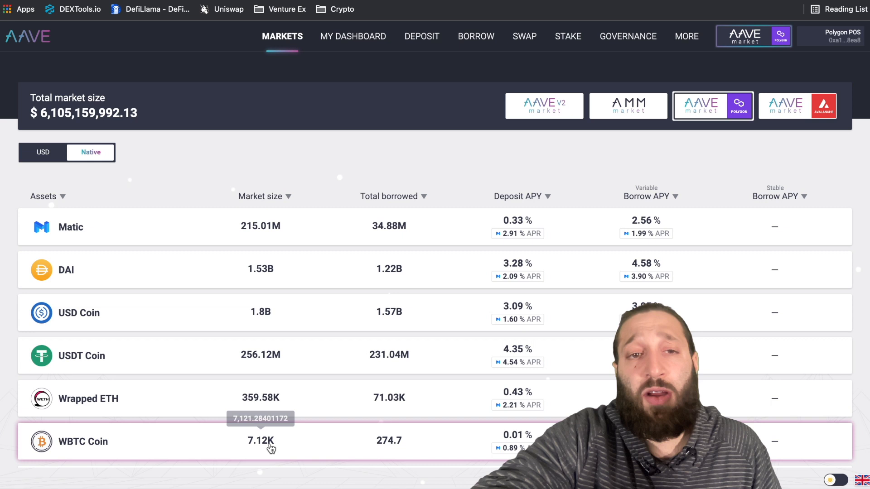
pyautogui.moveTo(541, 289)
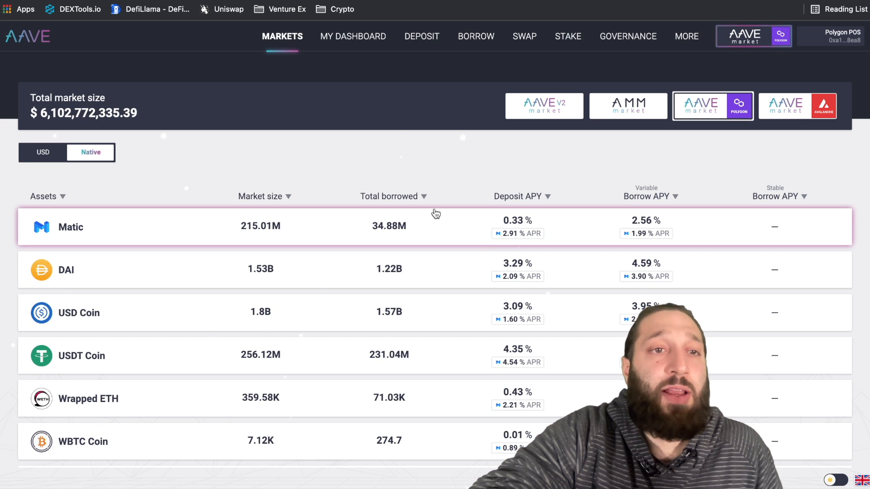
pyautogui.moveTo(342, 171)
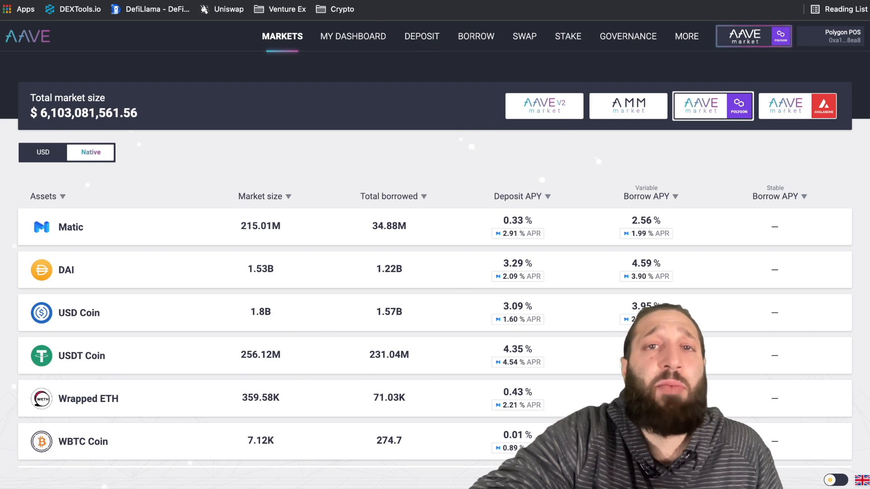
pyautogui.click(150, 9)
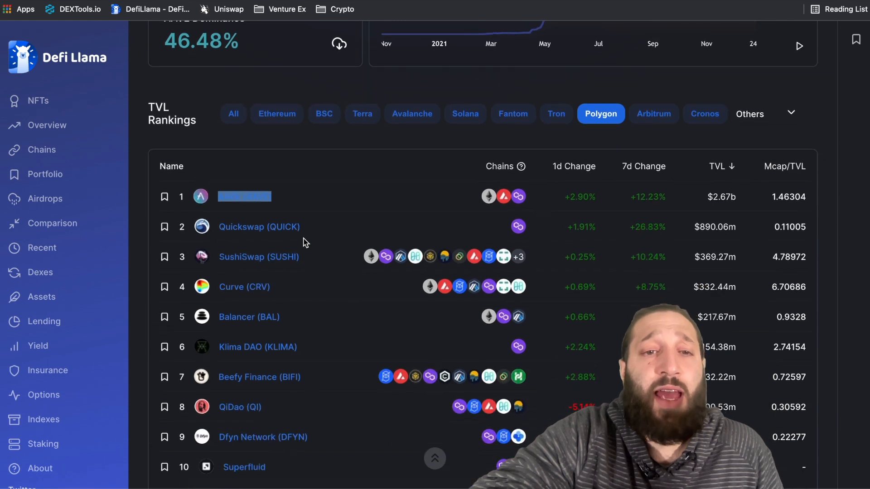
# Step: View Beefy Finance's $1.2b TVL details and continue to its website
pyautogui.scroll(-3)
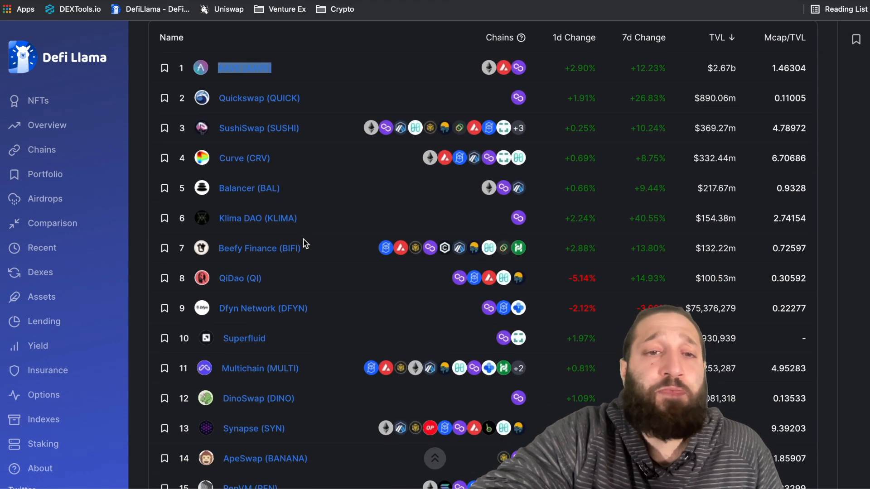
pyautogui.moveTo(259, 248)
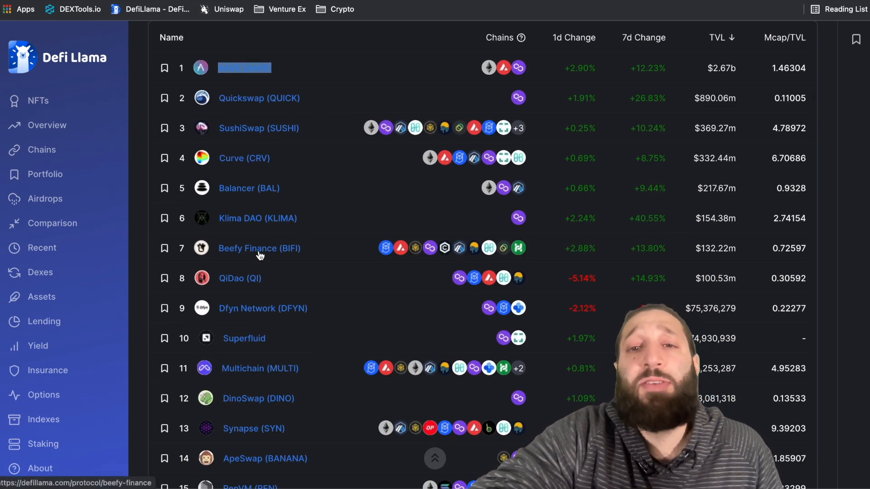
pyautogui.click(258, 248)
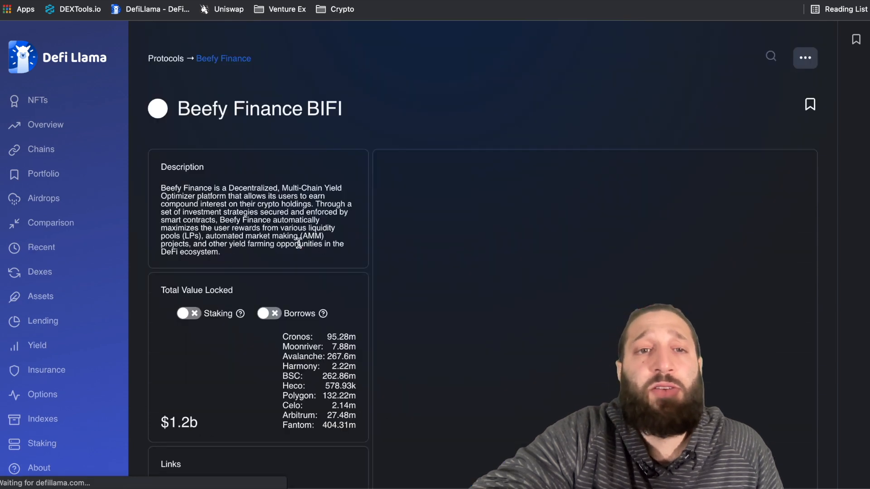
pyautogui.scroll(-3)
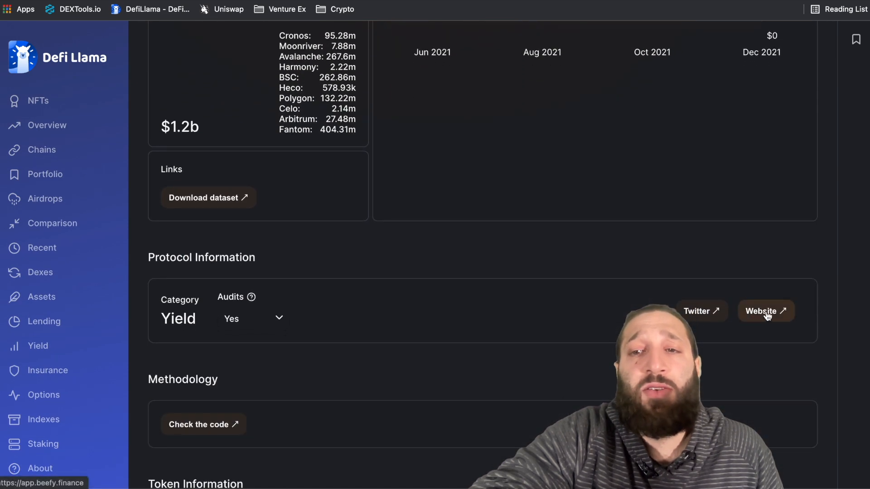
pyautogui.click(764, 311)
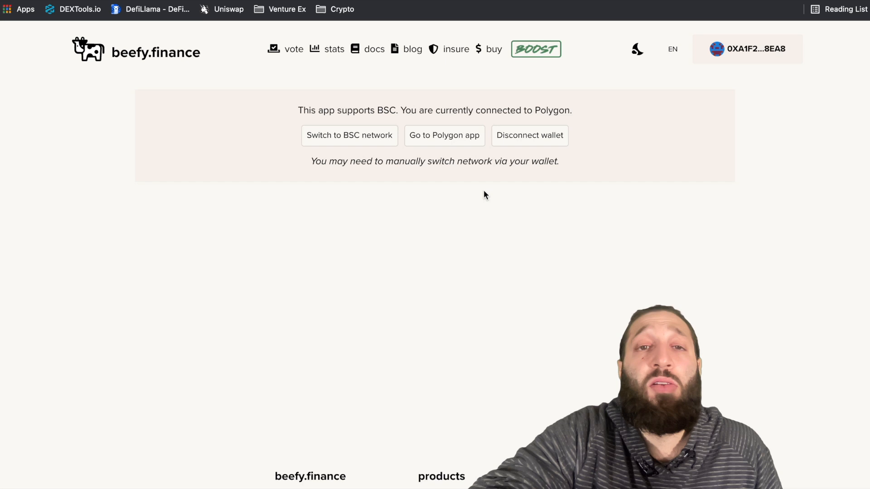
pyautogui.moveTo(443, 146)
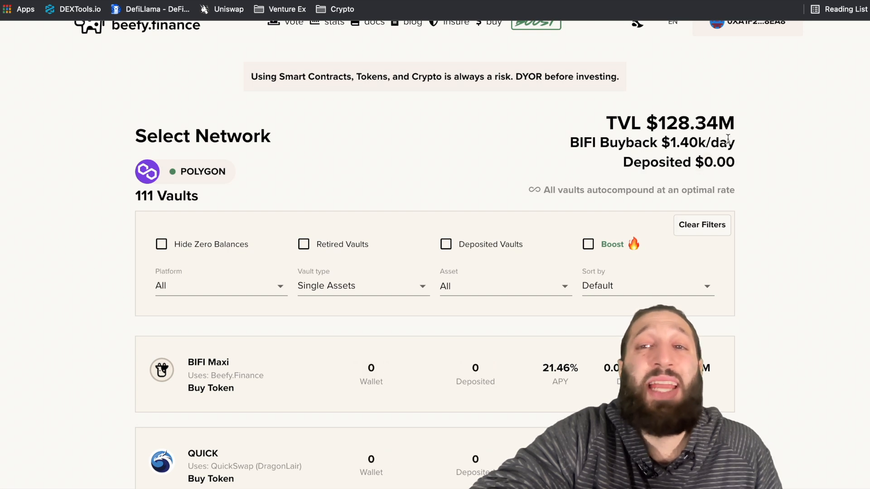
pyautogui.moveTo(386, 291)
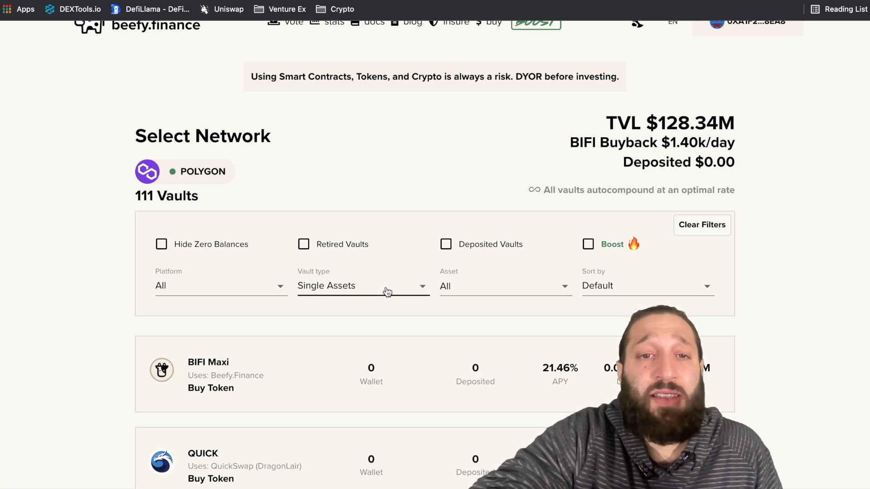
pyautogui.moveTo(358, 298)
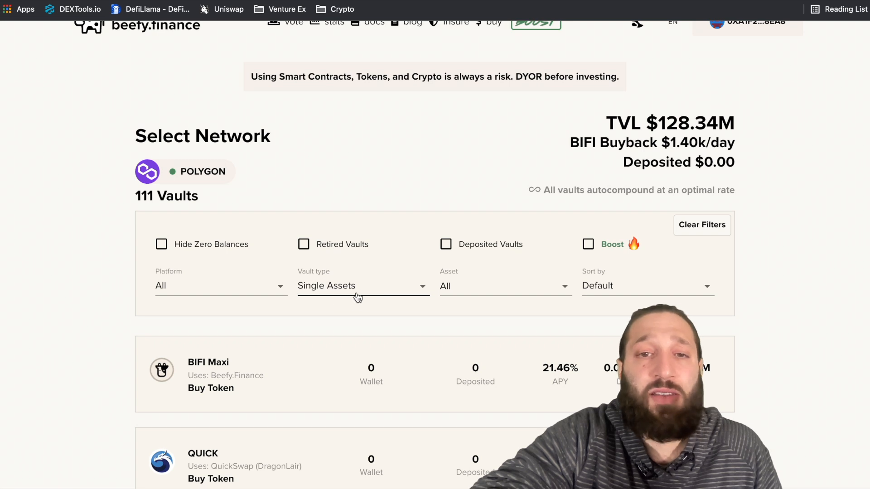
# Step: Scroll the Polygon vault list down toward the MATIC (Aave) vault
pyautogui.scroll(-3)
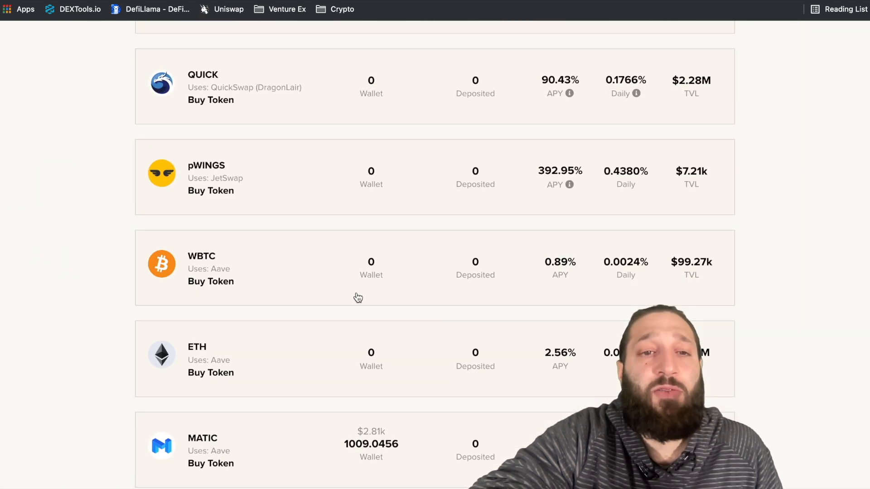
pyautogui.scroll(-3)
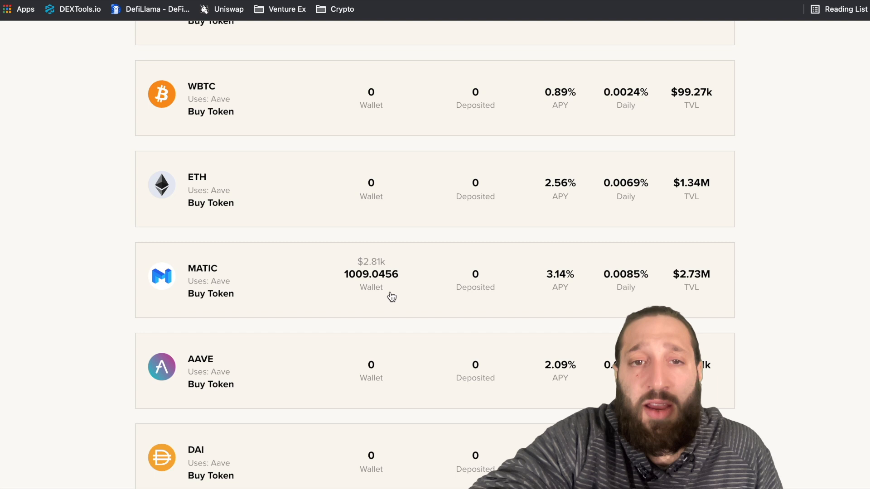
pyautogui.moveTo(694, 288)
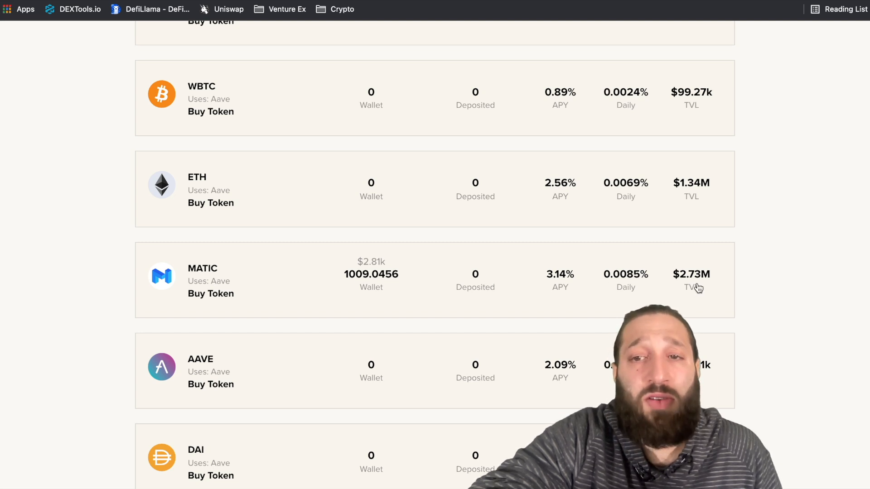
pyautogui.moveTo(632, 287)
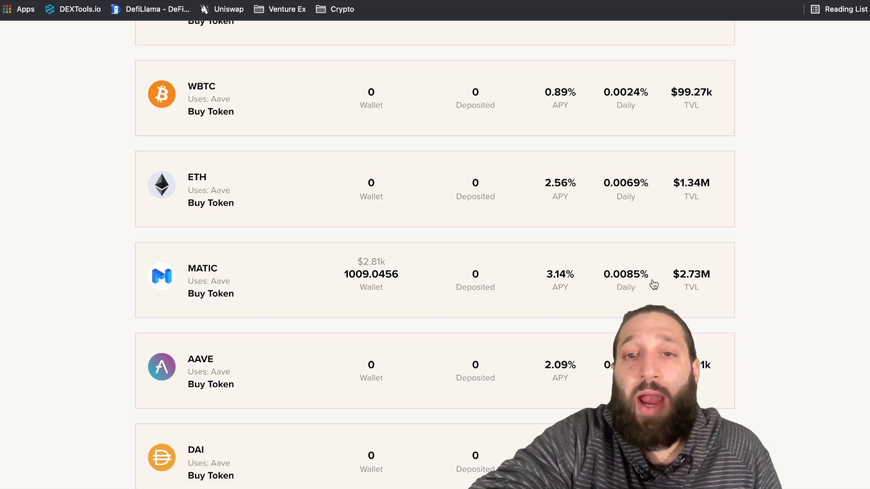
pyautogui.moveTo(633, 277)
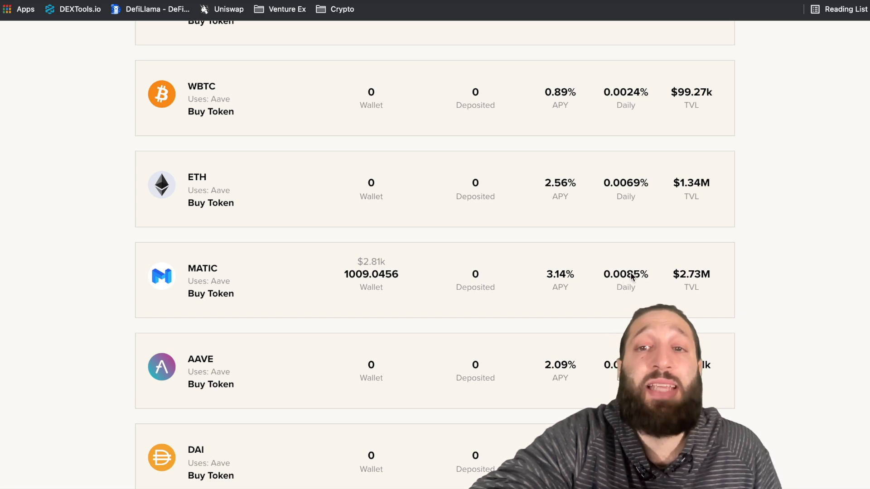
pyautogui.moveTo(642, 297)
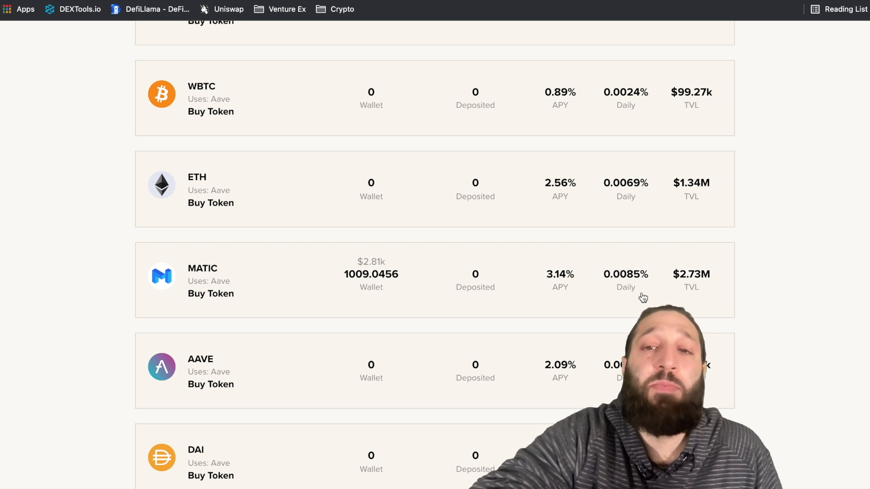
pyautogui.moveTo(627, 290)
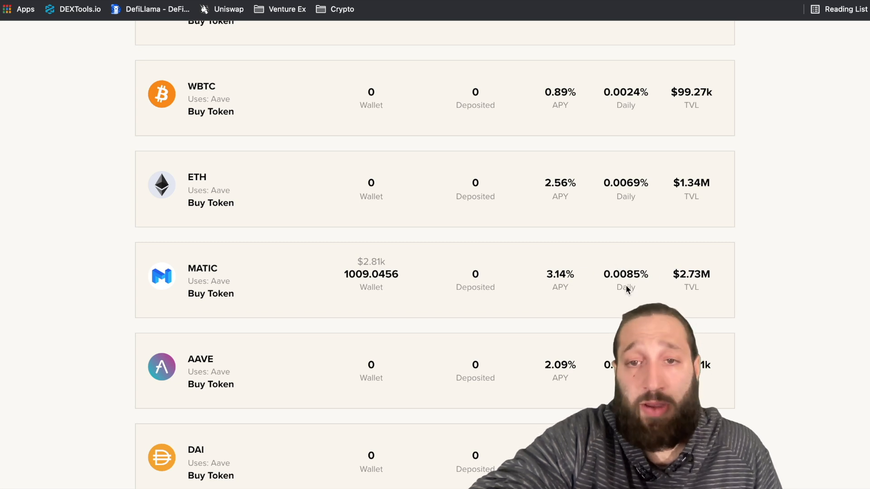
pyautogui.moveTo(553, 279)
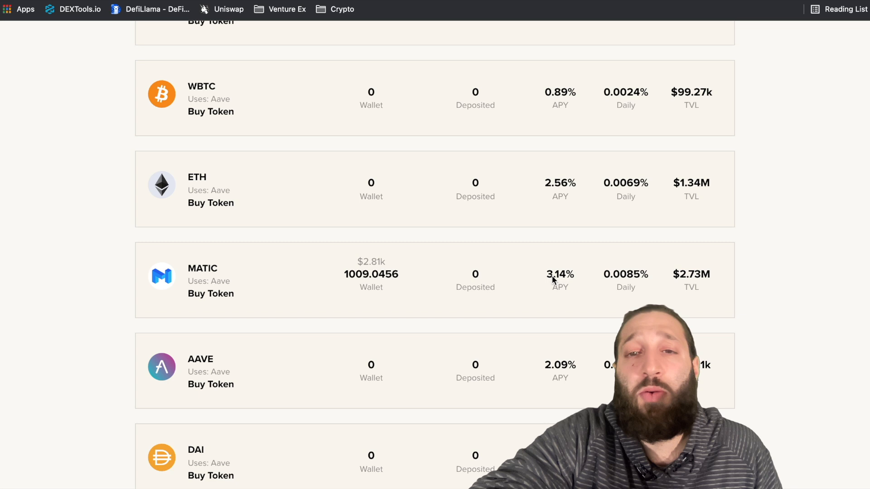
pyautogui.moveTo(424, 291)
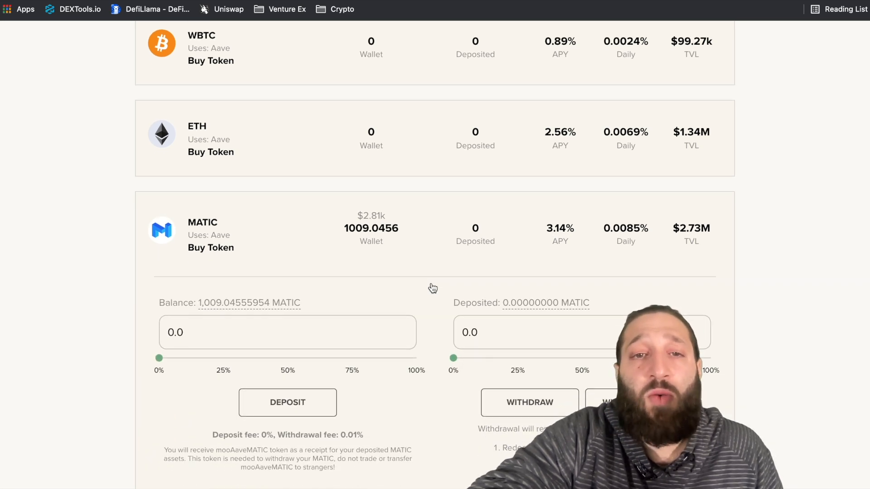
# Step: Enter 9 MATIC for the MATIC Aave vault, submit the deposit and confirm it in MetaMask
pyautogui.scroll(-3)
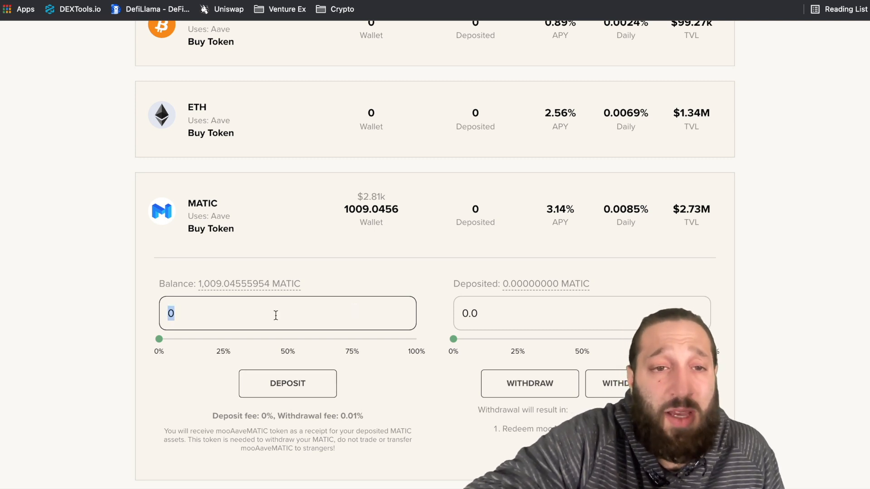
pyautogui.write('9')
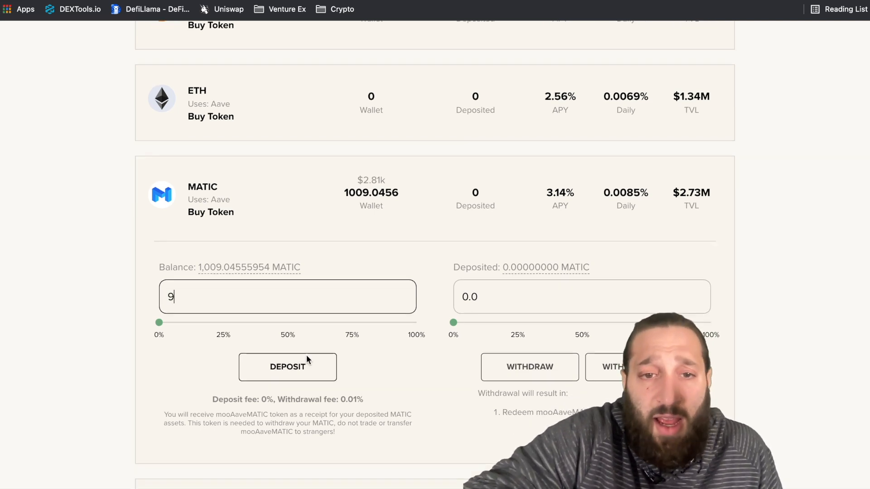
pyautogui.click(287, 367)
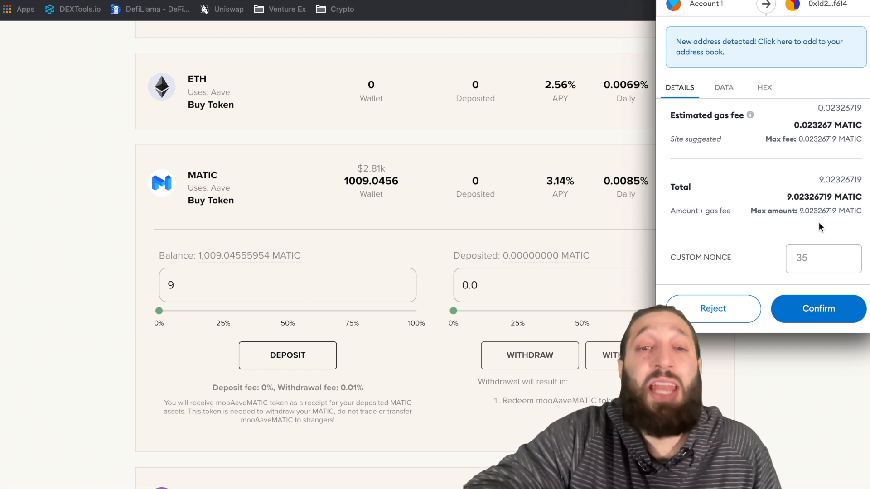
pyautogui.click(817, 308)
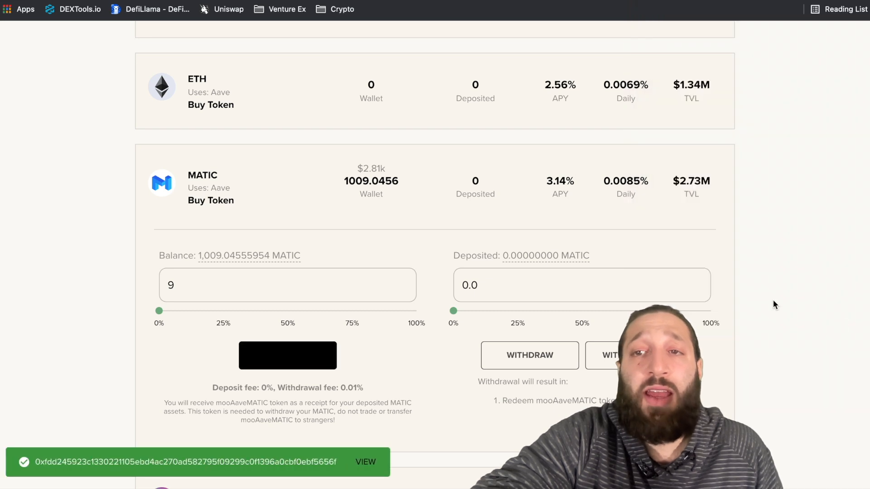
pyautogui.moveTo(718, 283)
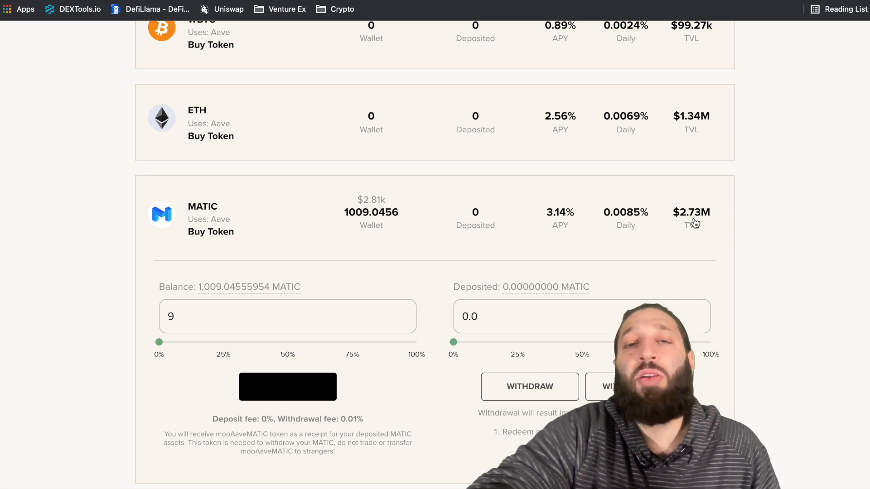
pyautogui.scroll(-3)
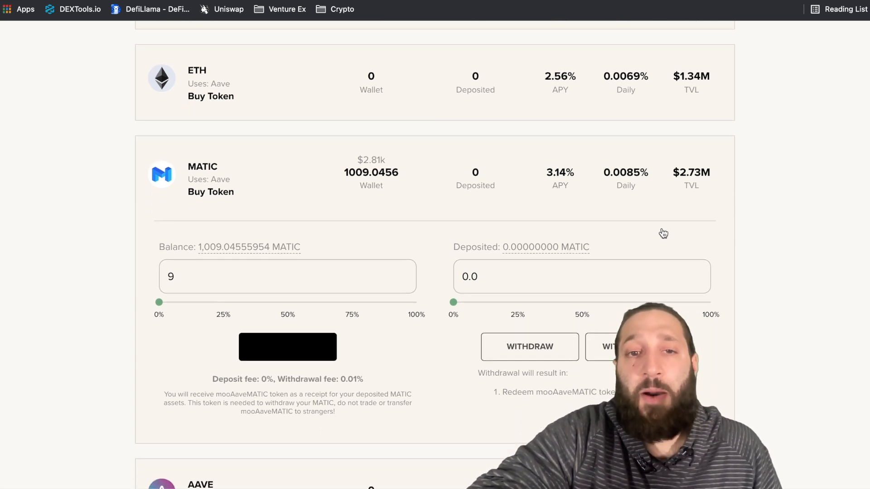
pyautogui.scroll(-3)
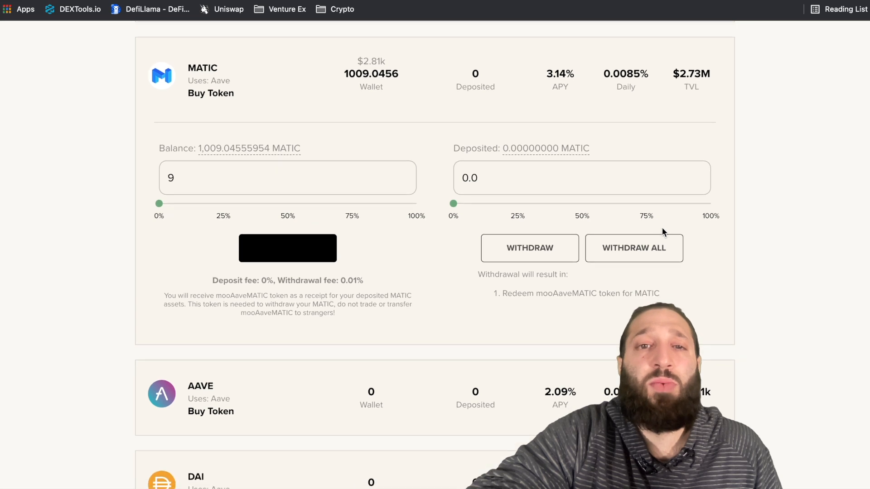
pyautogui.scroll(-3)
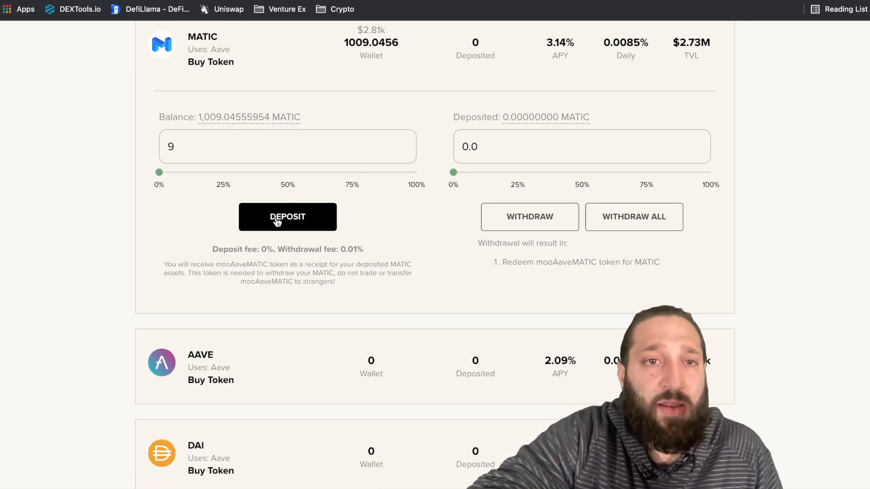
# Step: Resubmit the 9 MATIC deposit and confirm it in MetaMask until the vault shows $25.10 deposited
pyautogui.click(287, 216)
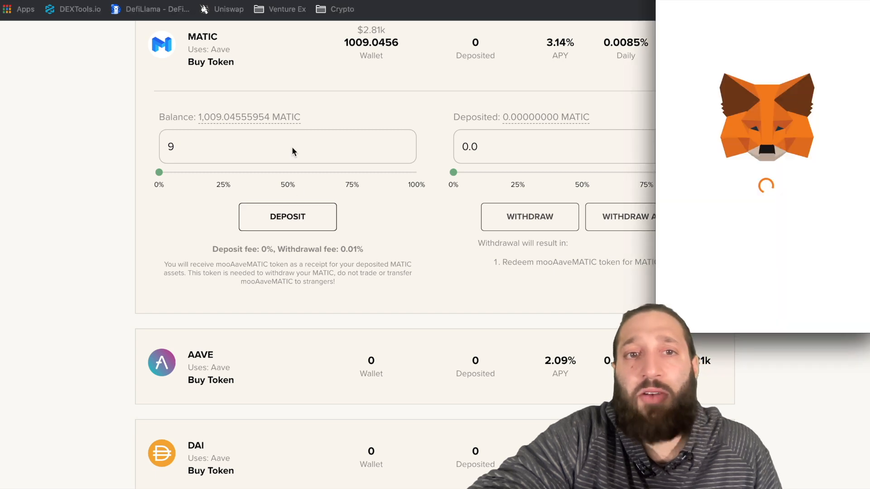
pyautogui.click(287, 216)
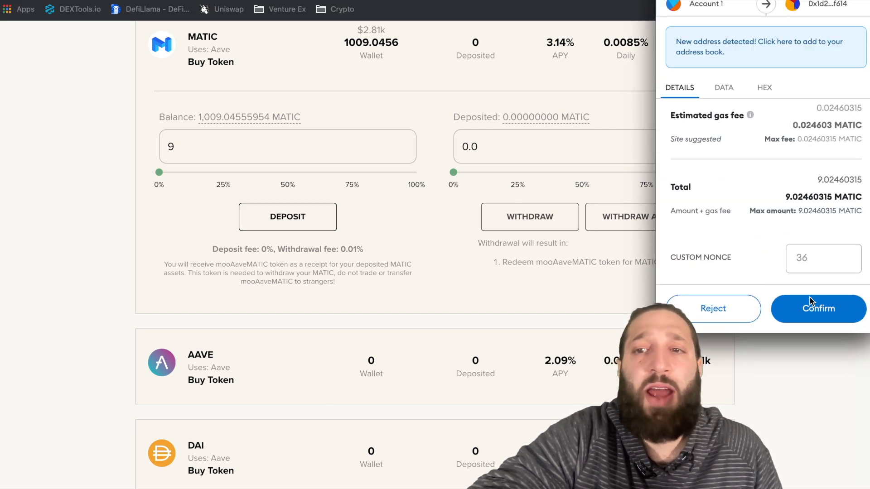
pyautogui.click(817, 308)
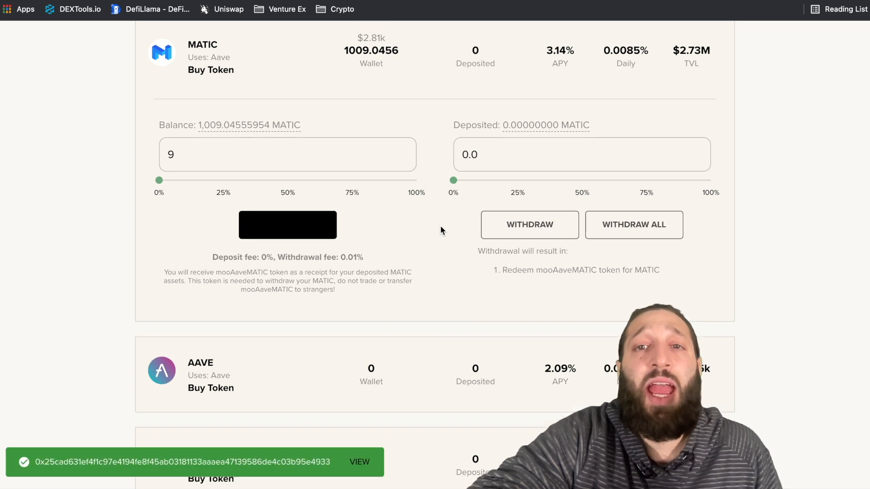
pyautogui.scroll(-3)
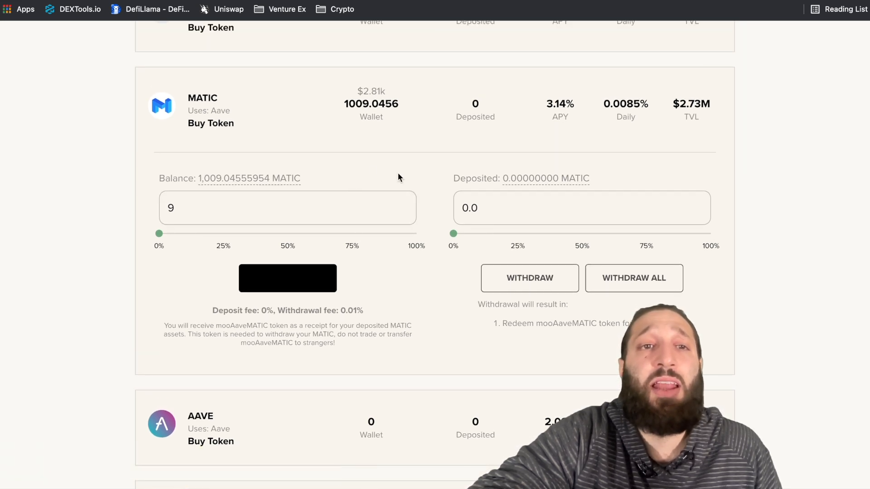
pyautogui.click(287, 278)
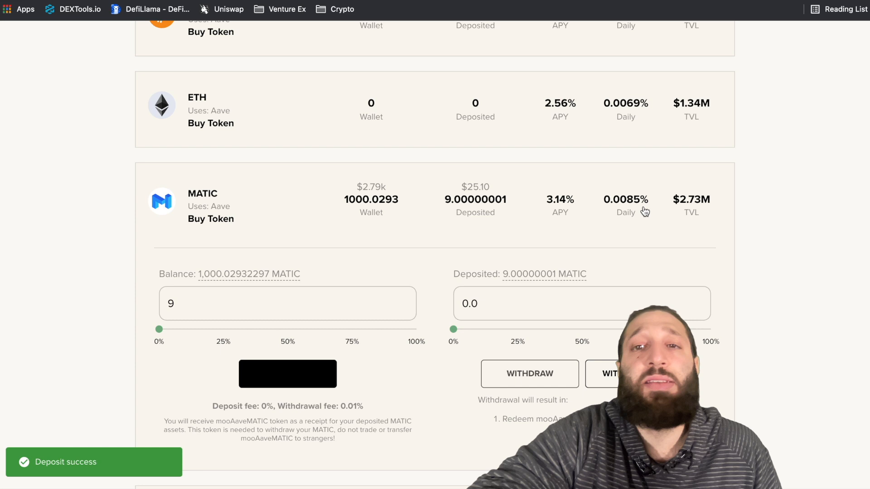
pyautogui.scroll(3)
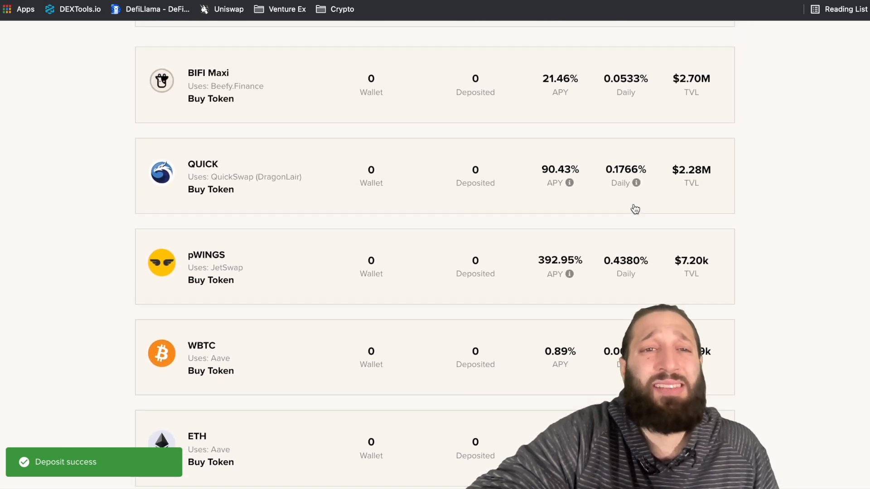
pyautogui.scroll(3)
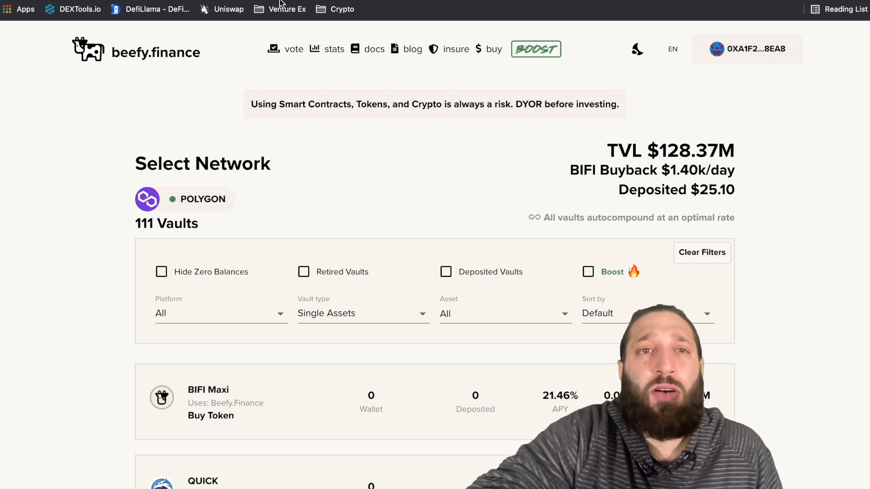
# Step: From the DeFi Llama rankings, open Multichain (MULTI) and follow its Website link
pyautogui.click(149, 9)
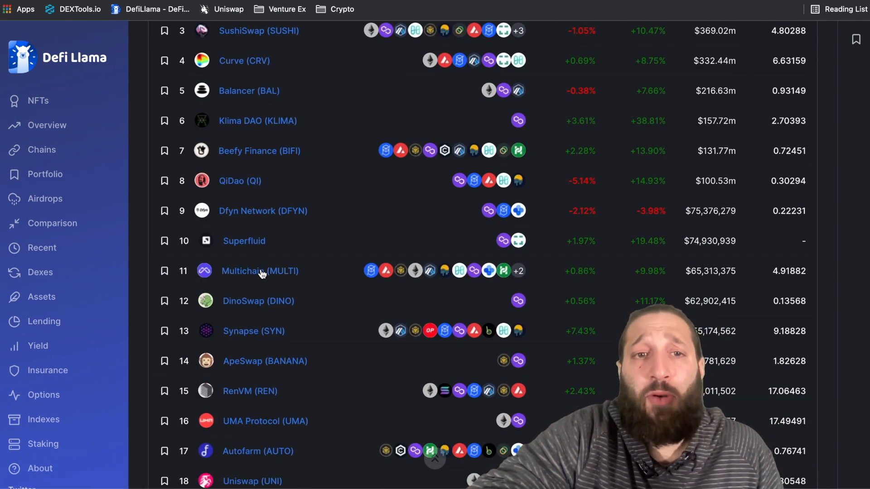
pyautogui.click(260, 270)
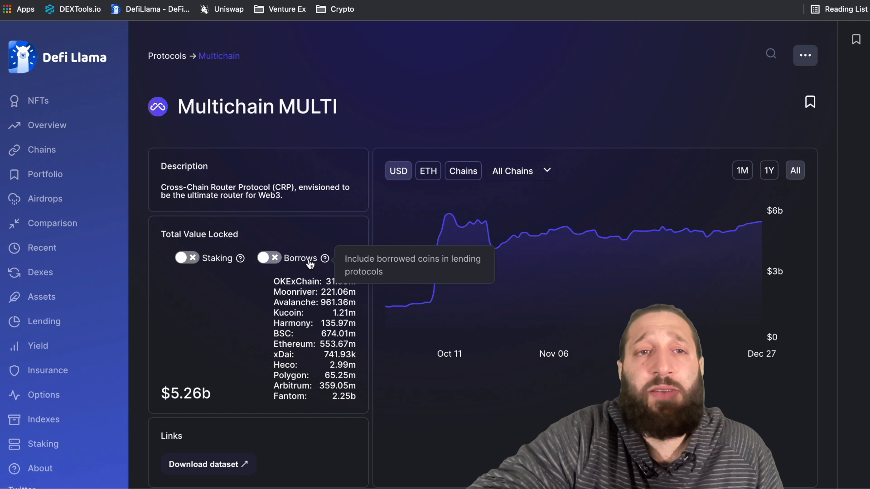
pyautogui.scroll(-3)
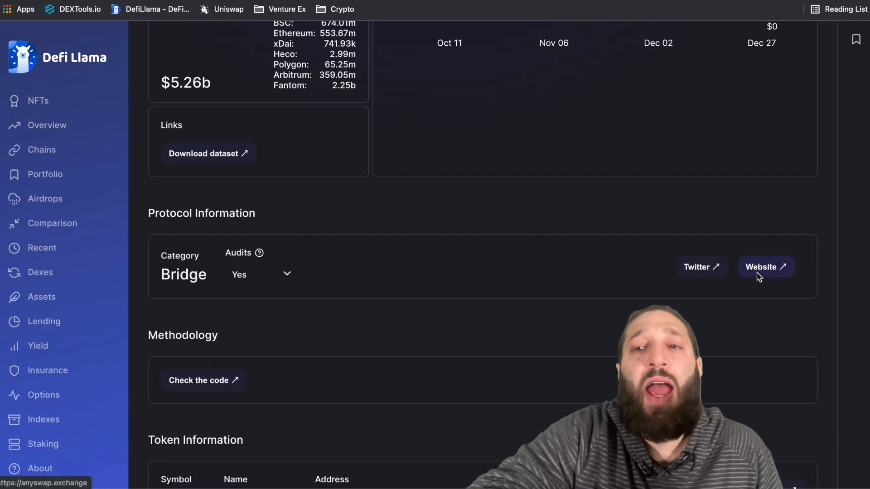
pyautogui.click(763, 267)
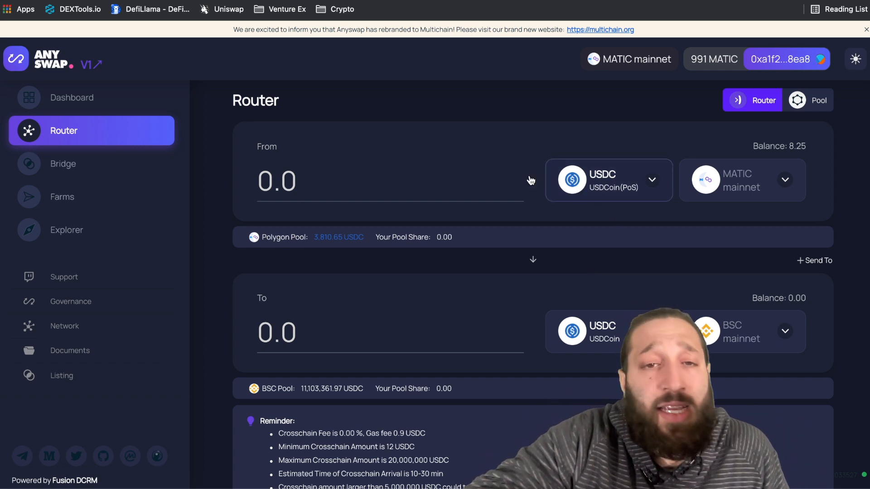
pyautogui.moveTo(468, 174)
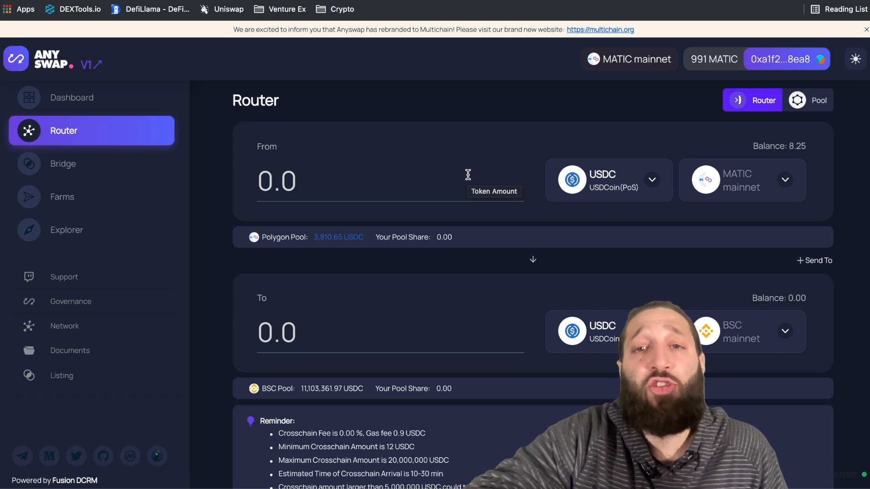
pyautogui.moveTo(681, 197)
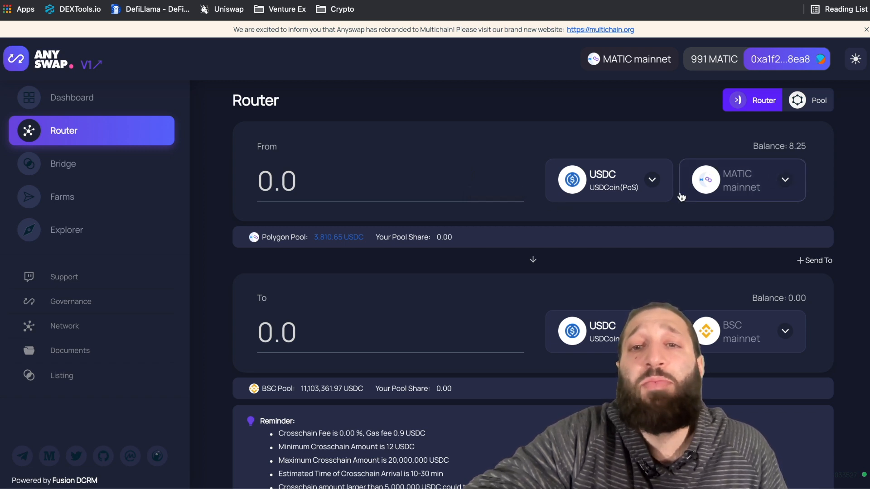
pyautogui.moveTo(733, 193)
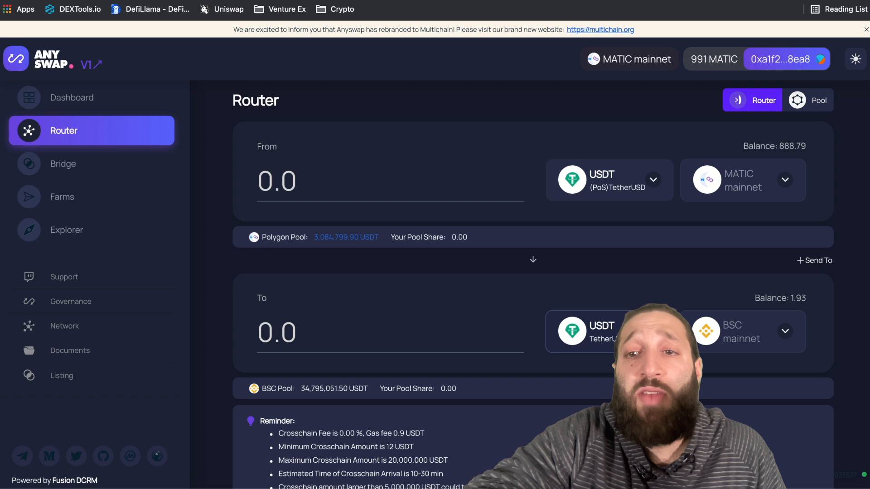
pyautogui.moveTo(444, 226)
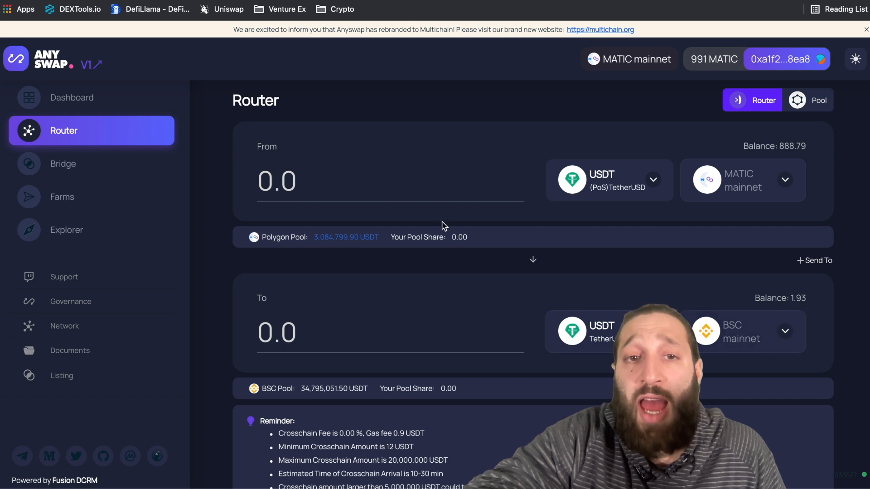
# Step: Fill the full 888.786 USDT balance as the bridge amount from MATIC mainnet to BSC
pyautogui.click(789, 146)
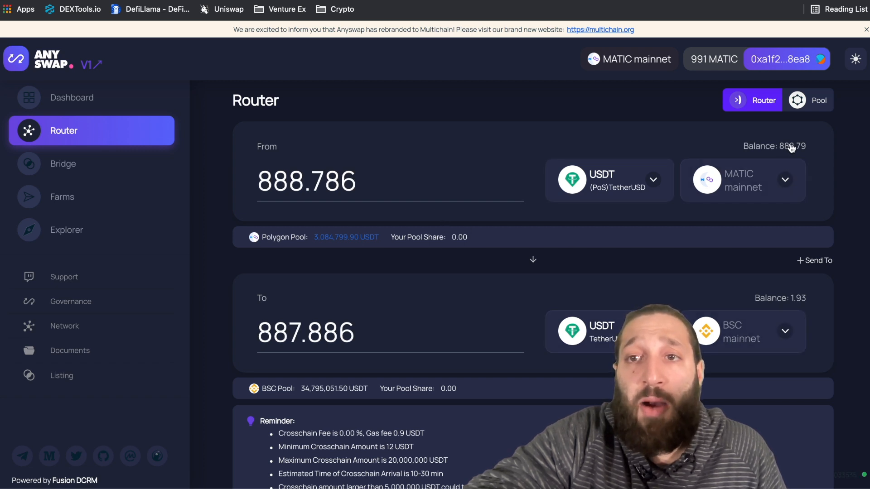
pyautogui.scroll(-3)
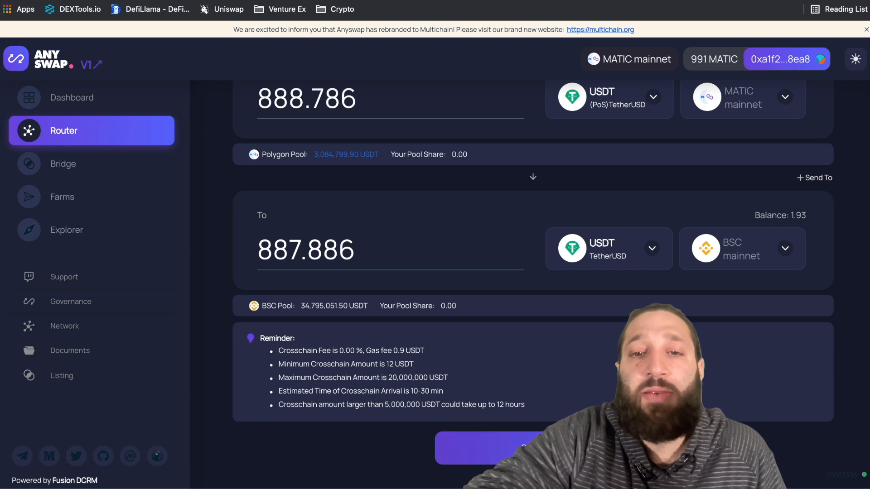
pyautogui.scroll(3)
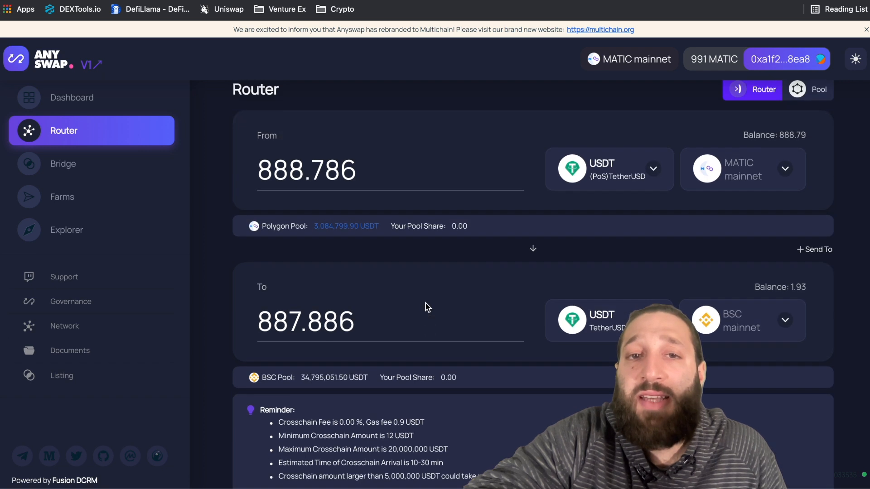
pyautogui.scroll(-3)
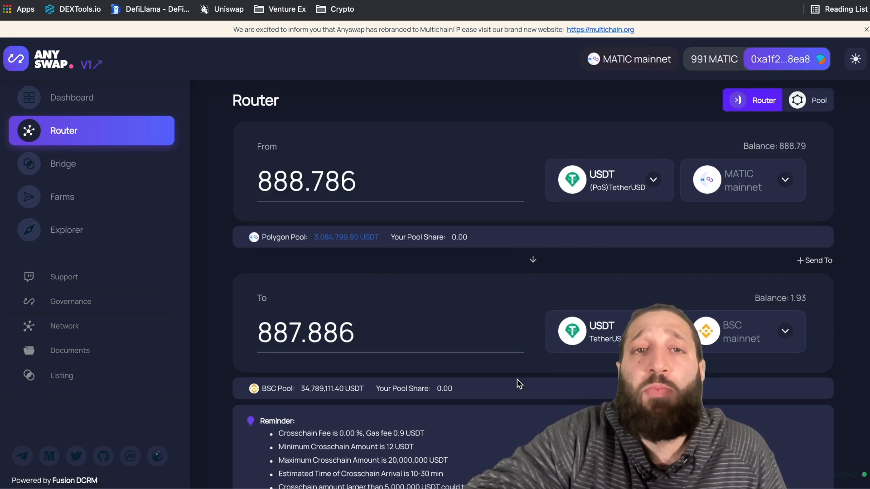
pyautogui.moveTo(626, 46)
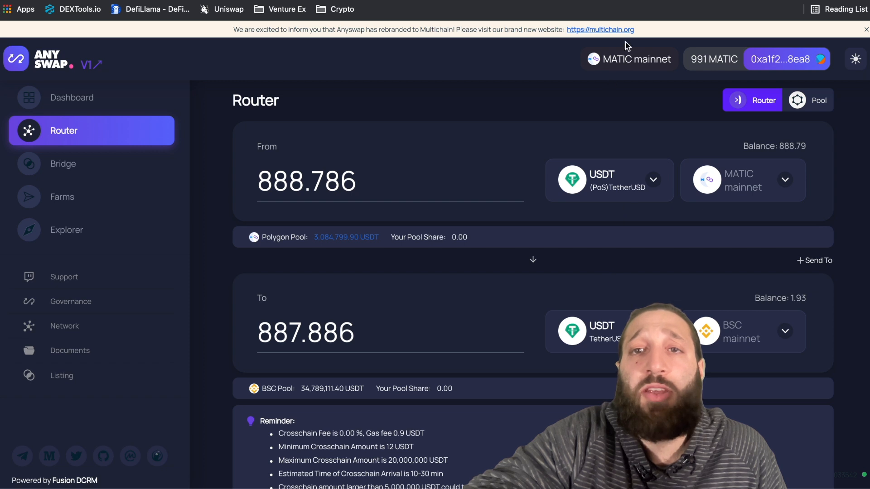
pyautogui.moveTo(567, 109)
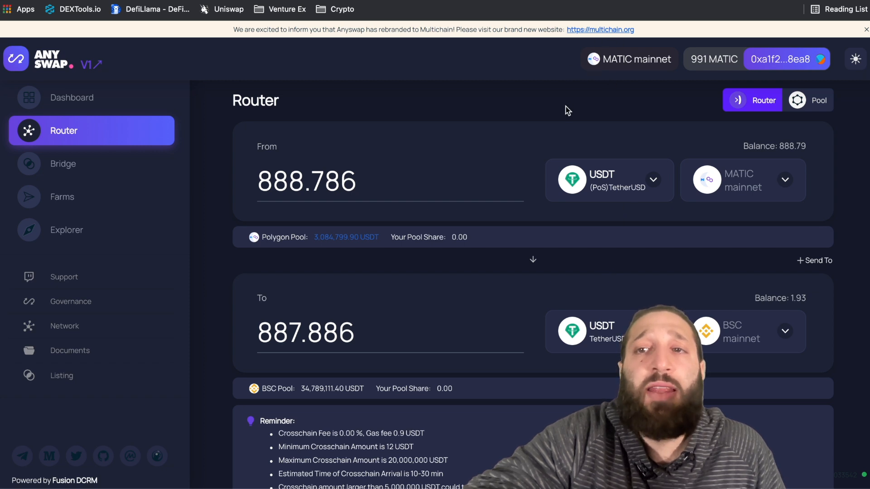
pyautogui.moveTo(497, 164)
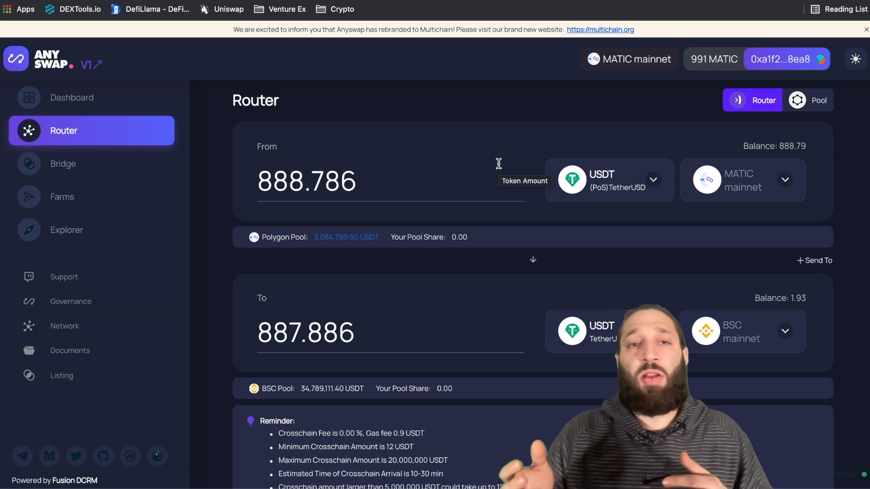
pyautogui.moveTo(588, 48)
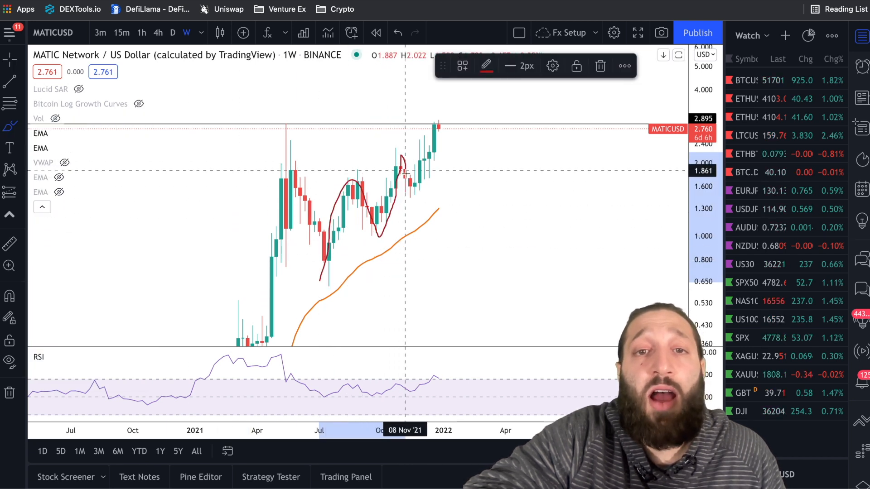
pyautogui.moveTo(387, 158)
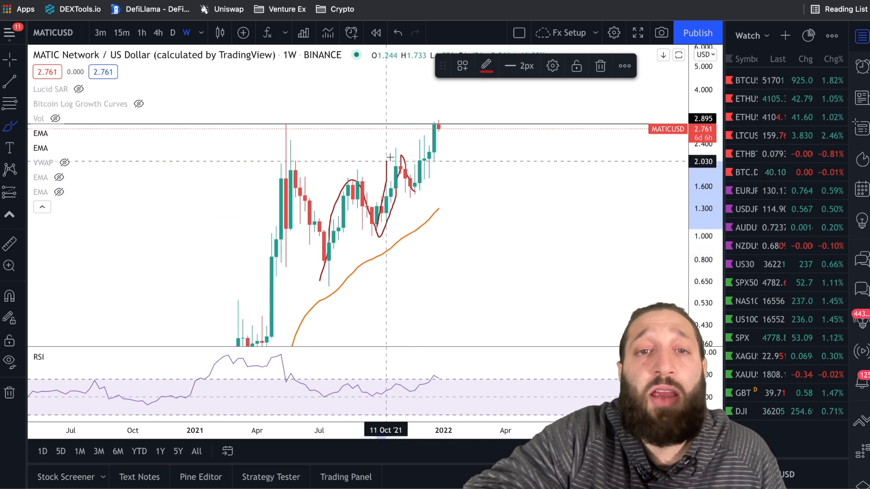
pyautogui.moveTo(376, 182)
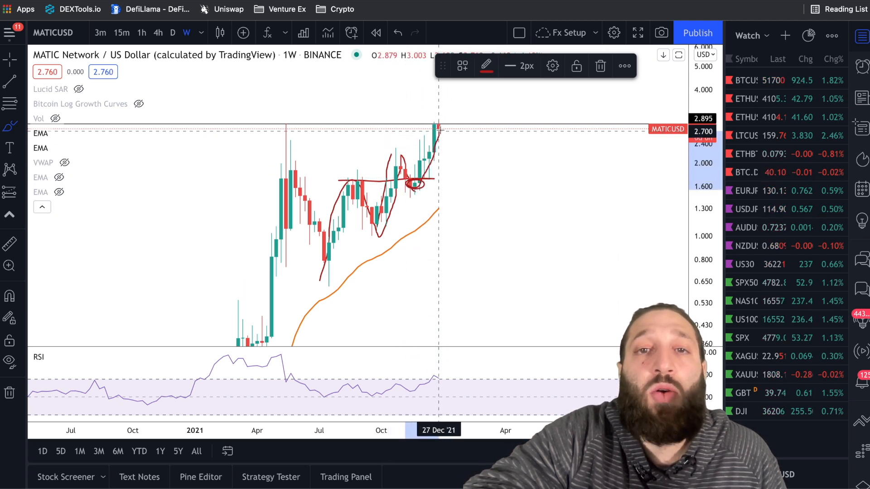
pyautogui.moveTo(314, 136)
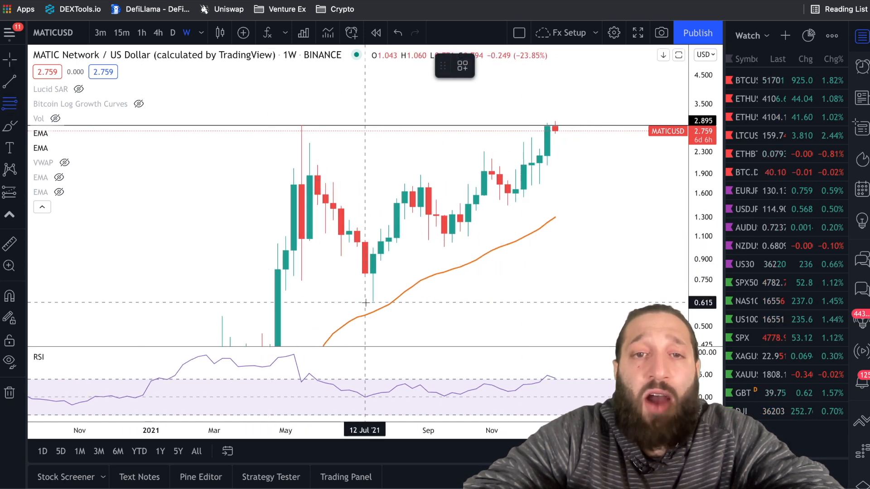
pyautogui.moveTo(444, 244)
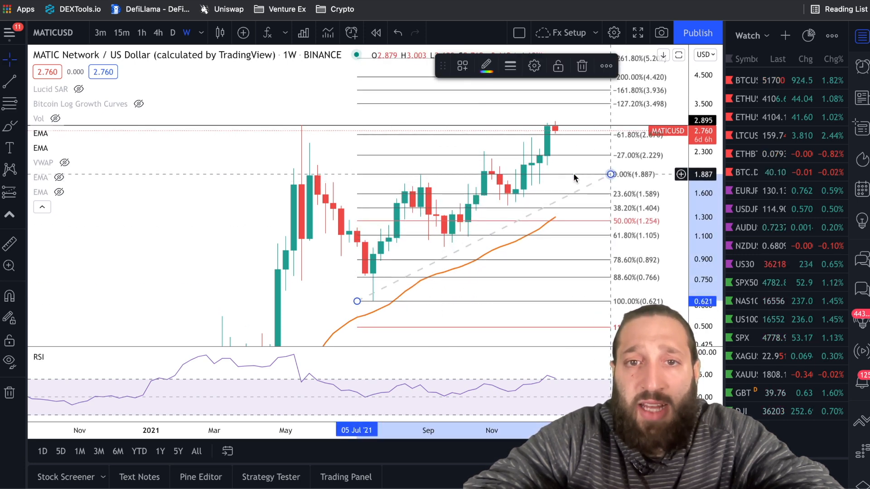
pyautogui.moveTo(449, 241)
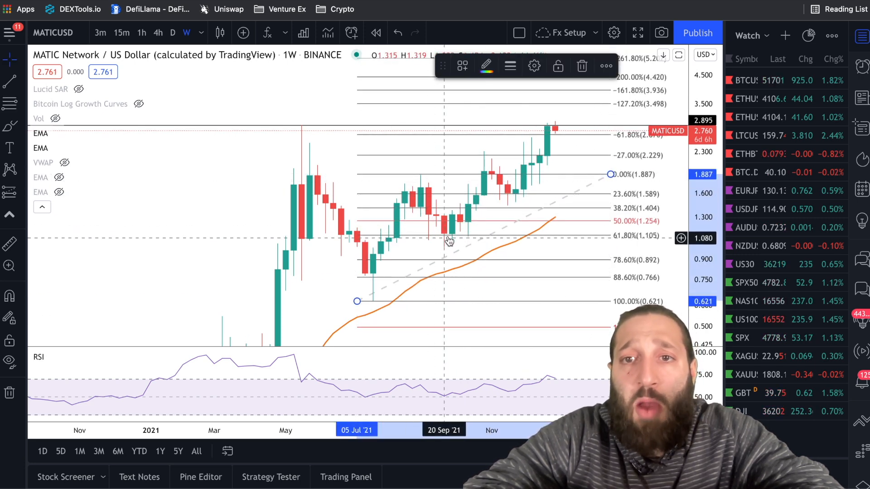
pyautogui.moveTo(413, 241)
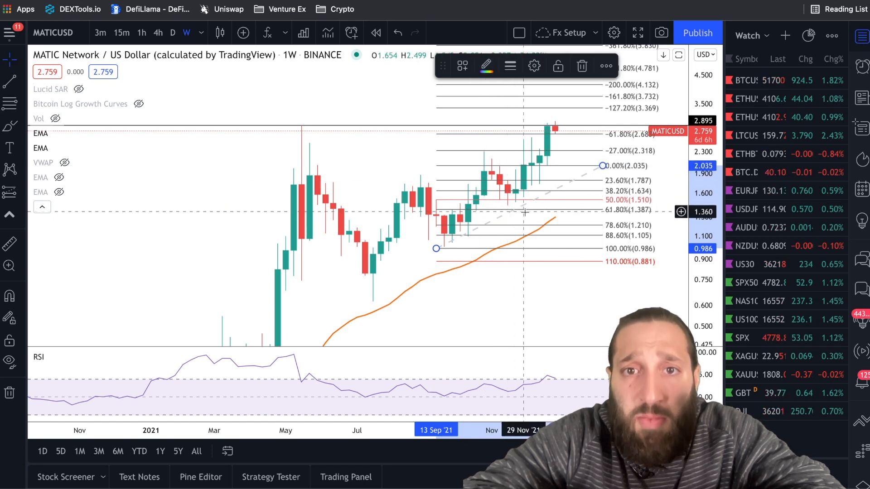
pyautogui.moveTo(435, 248)
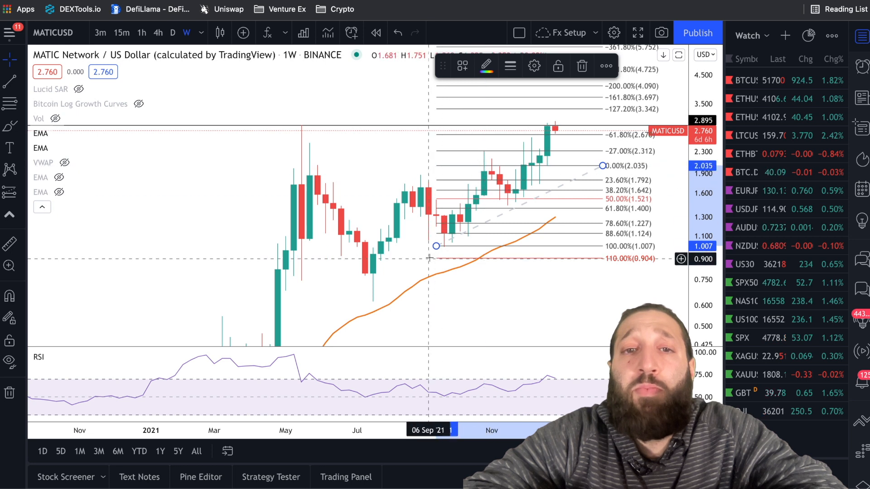
pyautogui.moveTo(507, 197)
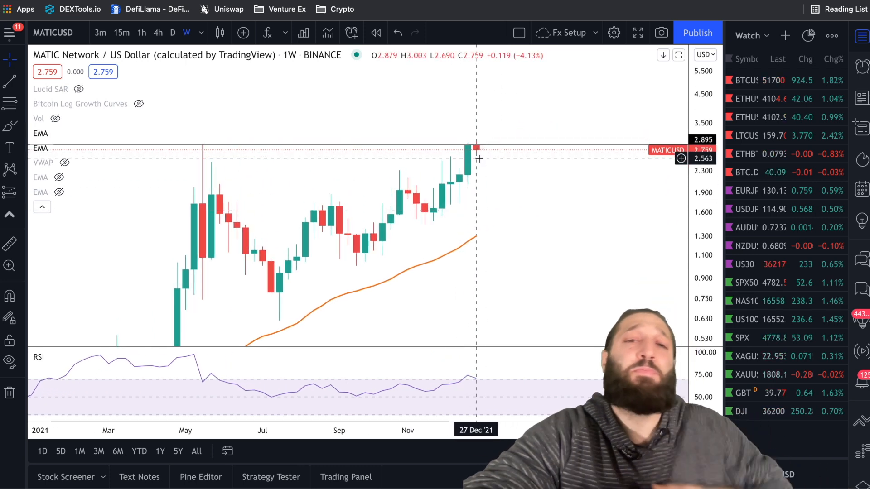
pyautogui.moveTo(264, 140)
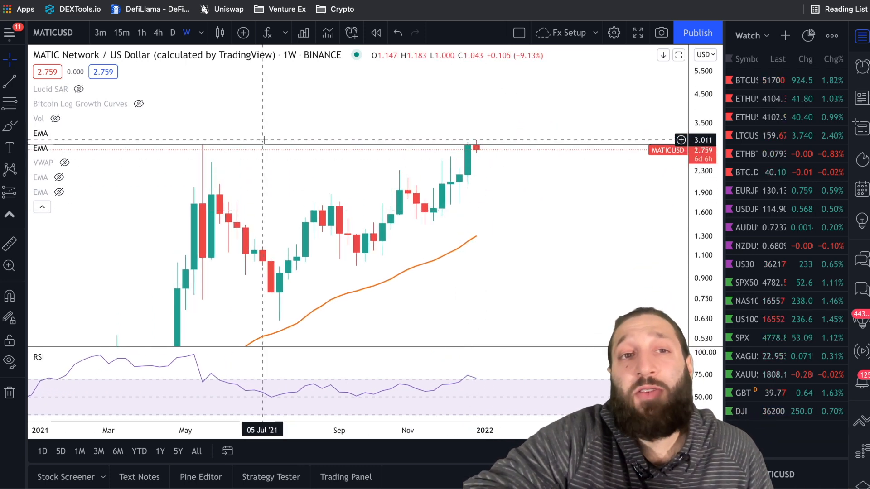
pyautogui.moveTo(210, 162)
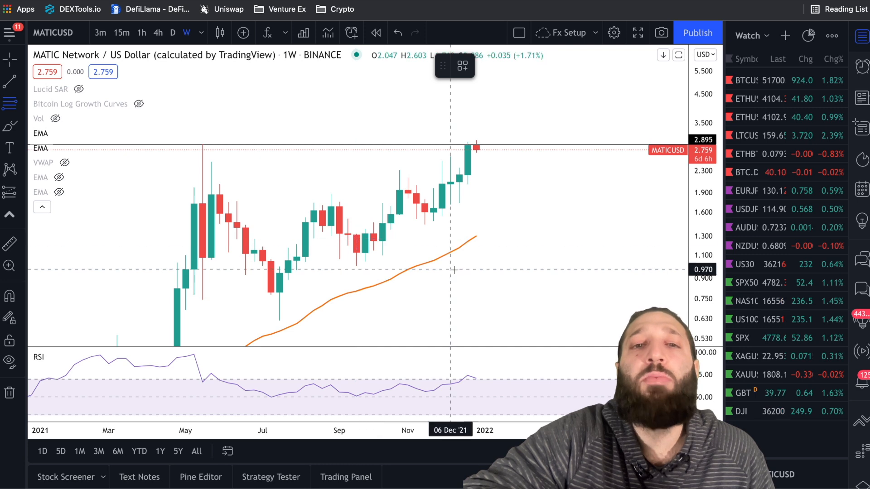
pyautogui.moveTo(416, 226)
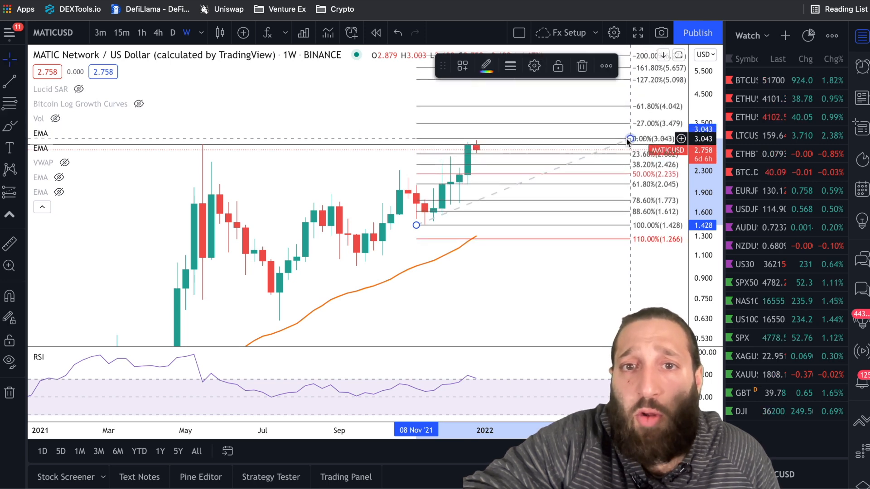
pyautogui.moveTo(522, 184)
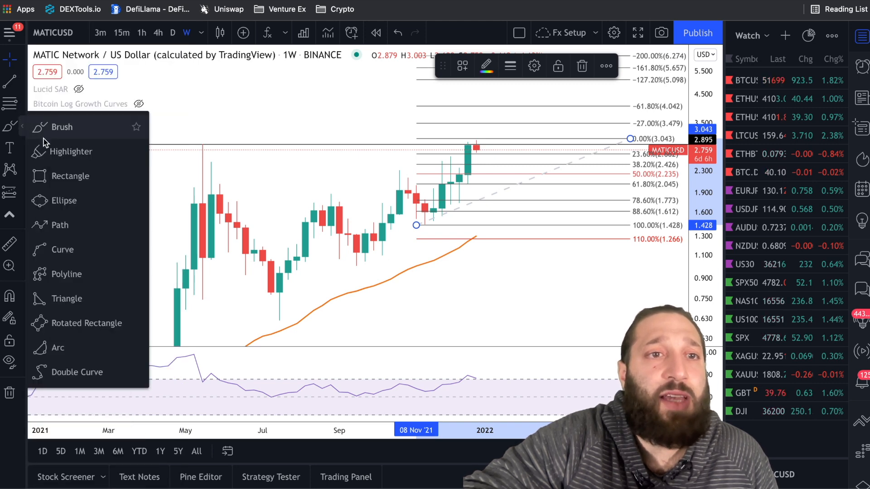
pyautogui.moveTo(60, 157)
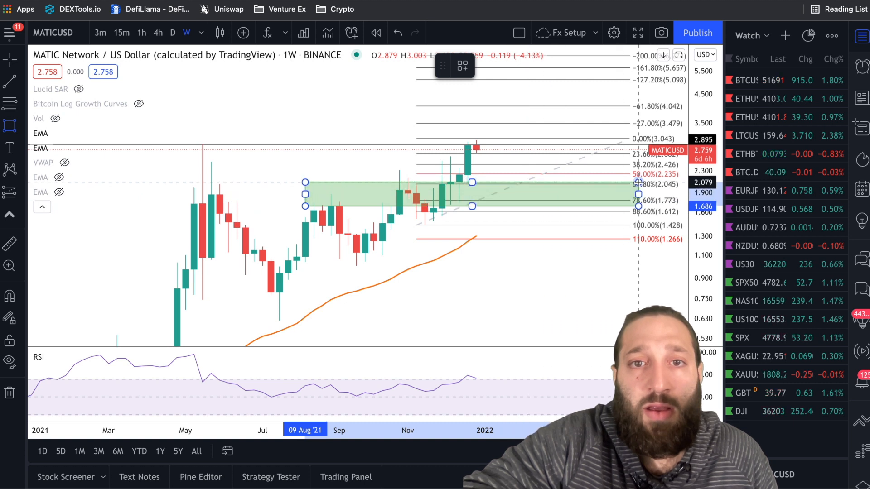
# Step: Raise the rectangle's lower edge to about 1.93 around the 61.8% Fibonacci level
pyautogui.click(471, 205)
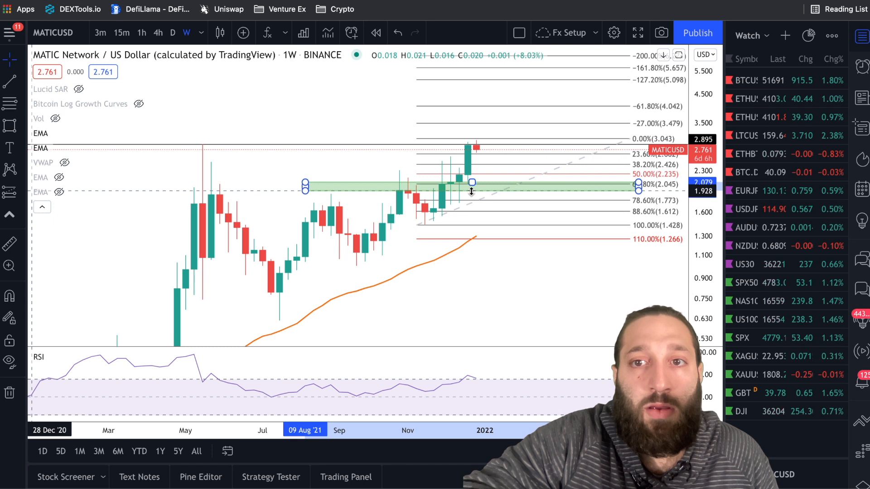
pyautogui.click(304, 183)
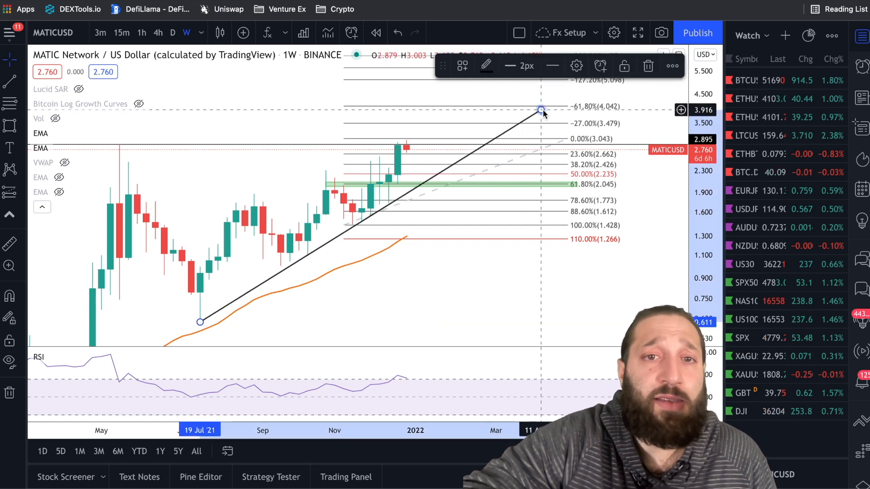
pyautogui.moveTo(421, 180)
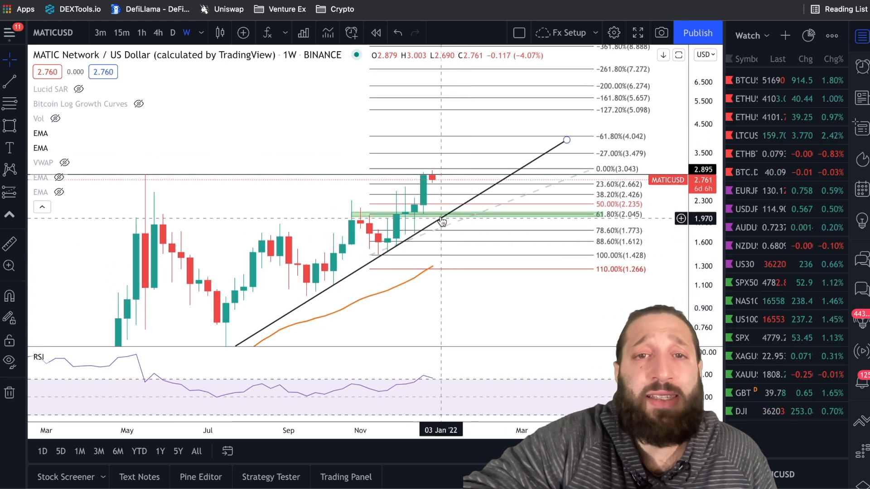
pyautogui.moveTo(449, 218)
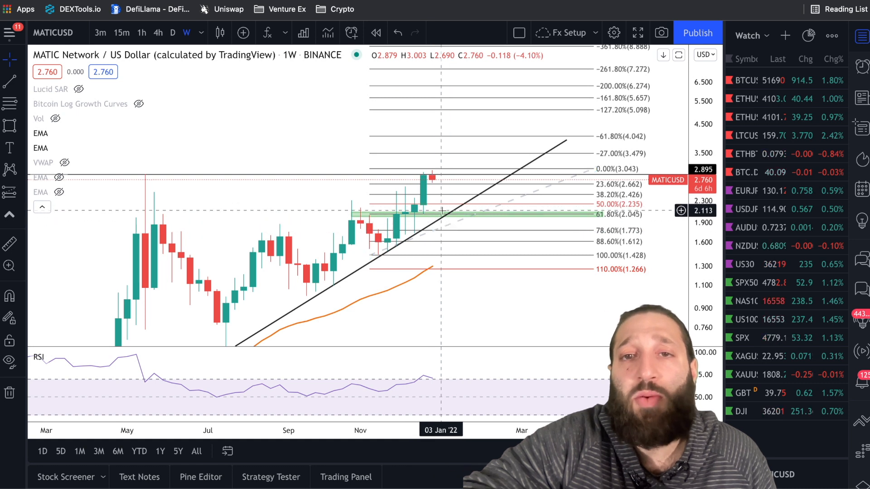
pyautogui.moveTo(495, 140)
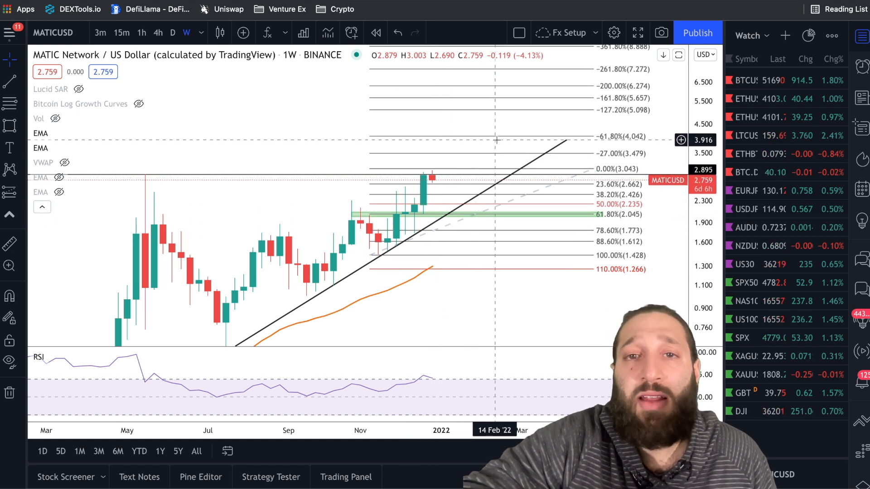
pyautogui.moveTo(499, 142)
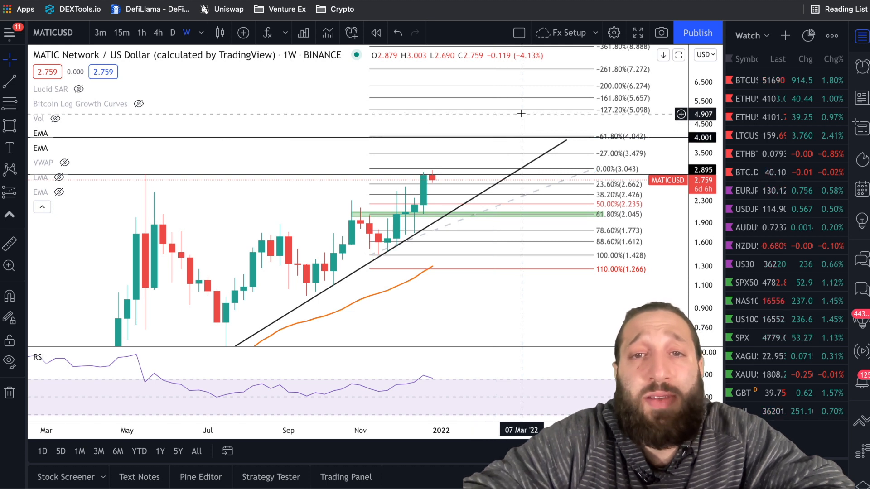
pyautogui.moveTo(533, 115)
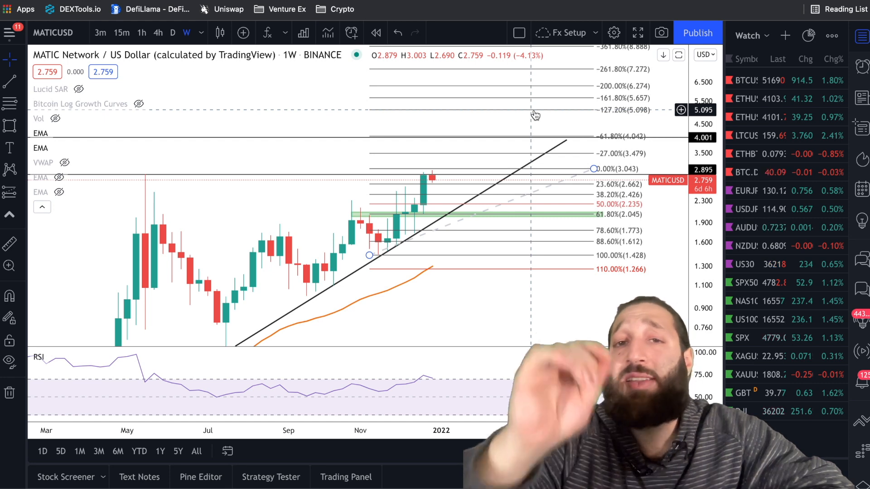
pyautogui.moveTo(661, 241)
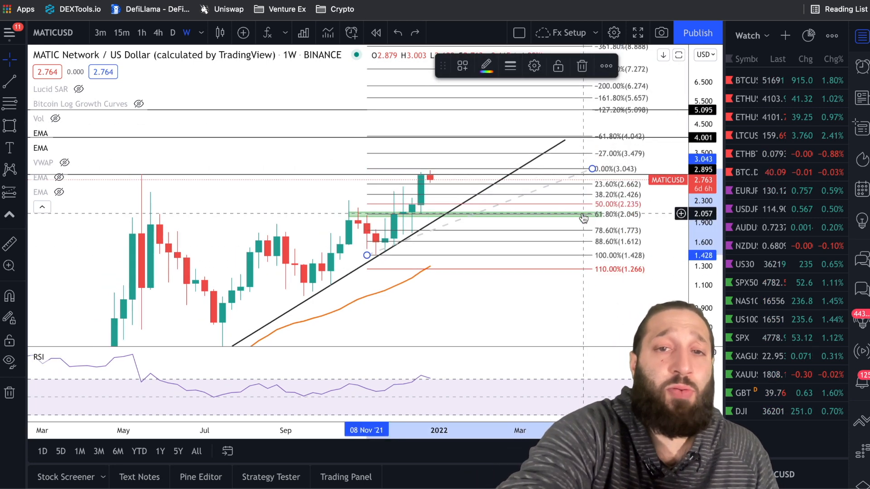
pyautogui.moveTo(438, 178)
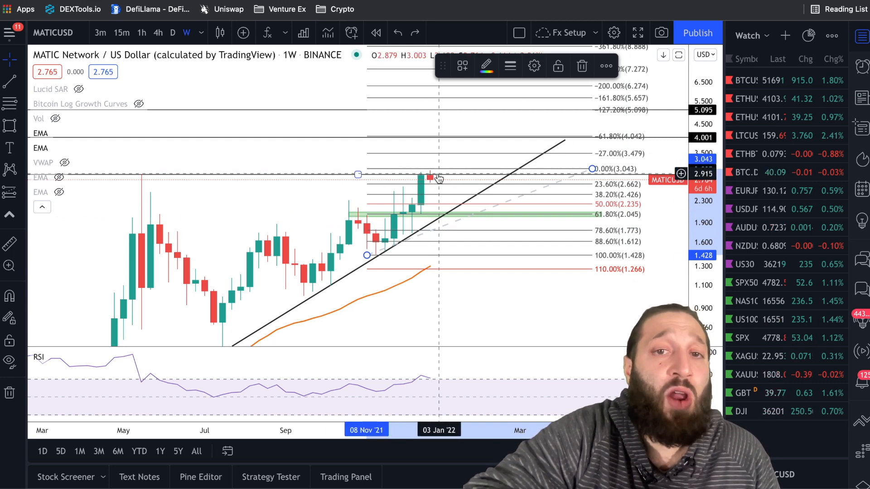
pyautogui.moveTo(439, 194)
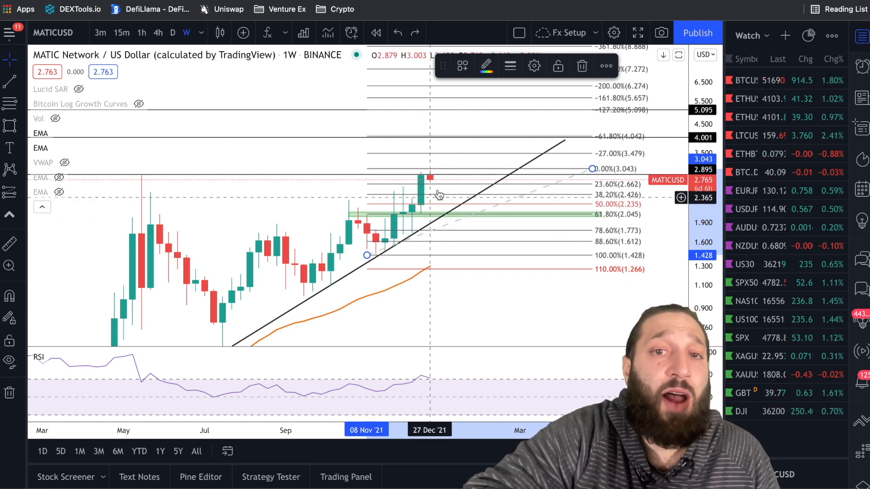
# Step: View the MATICUSD chart on daily candles, check 4-hour, then return to daily
pyautogui.click(172, 32)
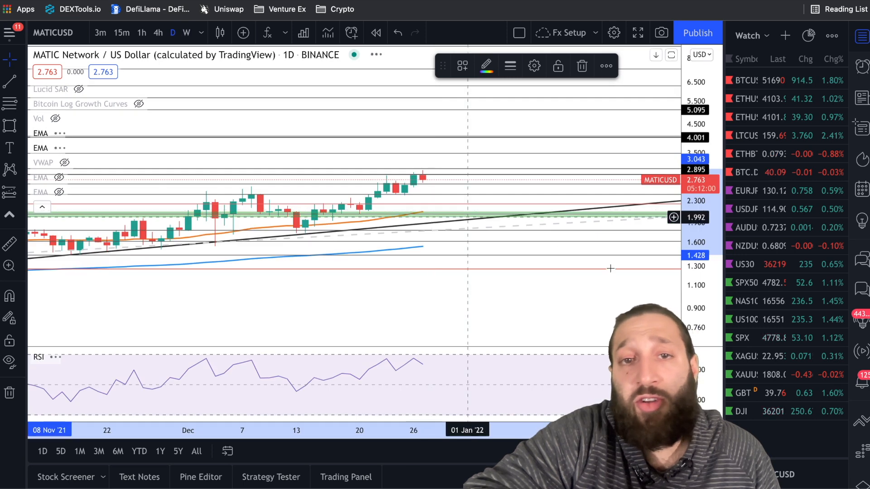
pyautogui.click(158, 32)
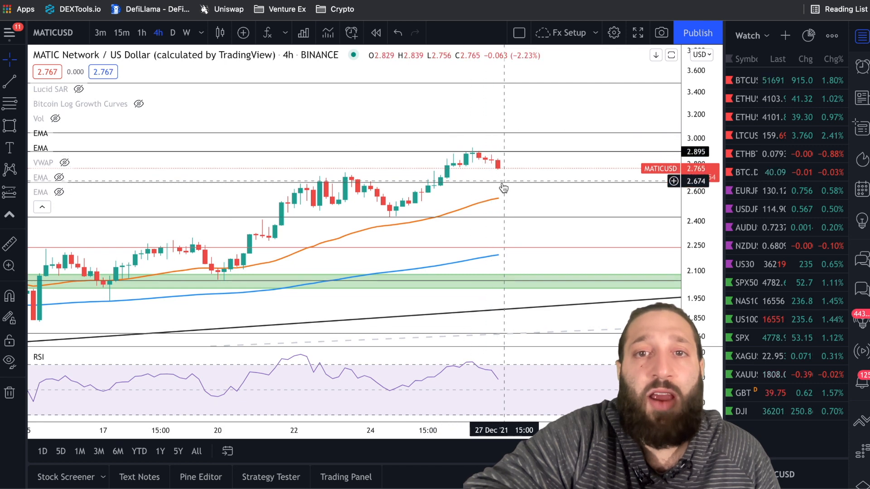
pyautogui.moveTo(501, 202)
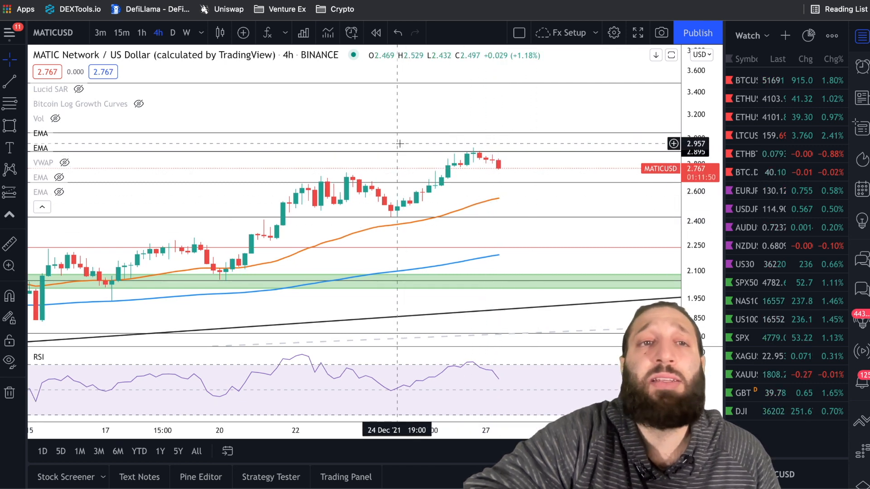
pyautogui.click(172, 32)
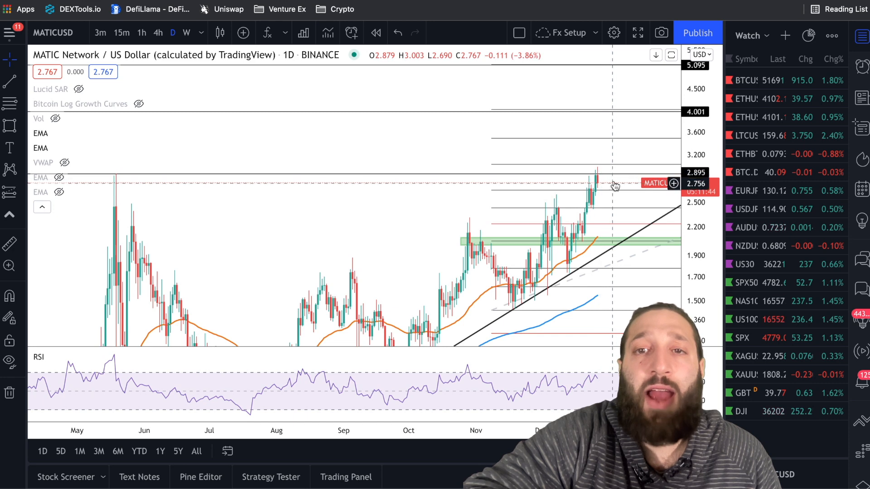
pyautogui.moveTo(614, 187)
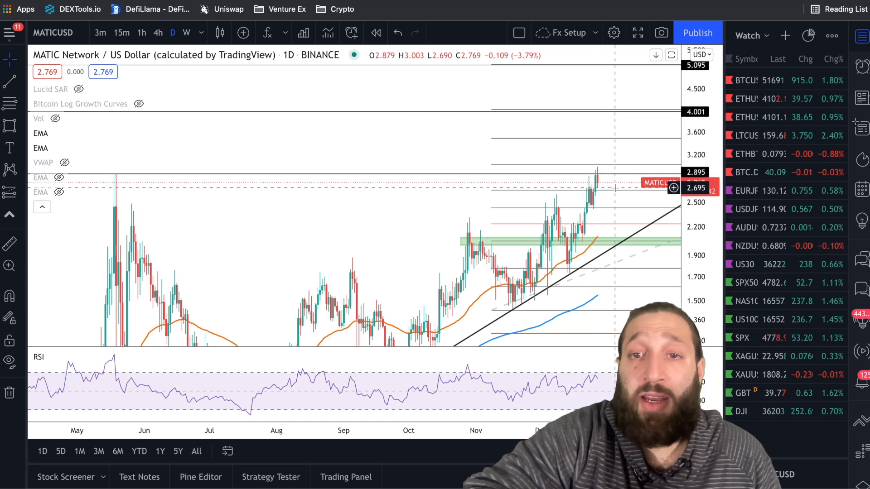